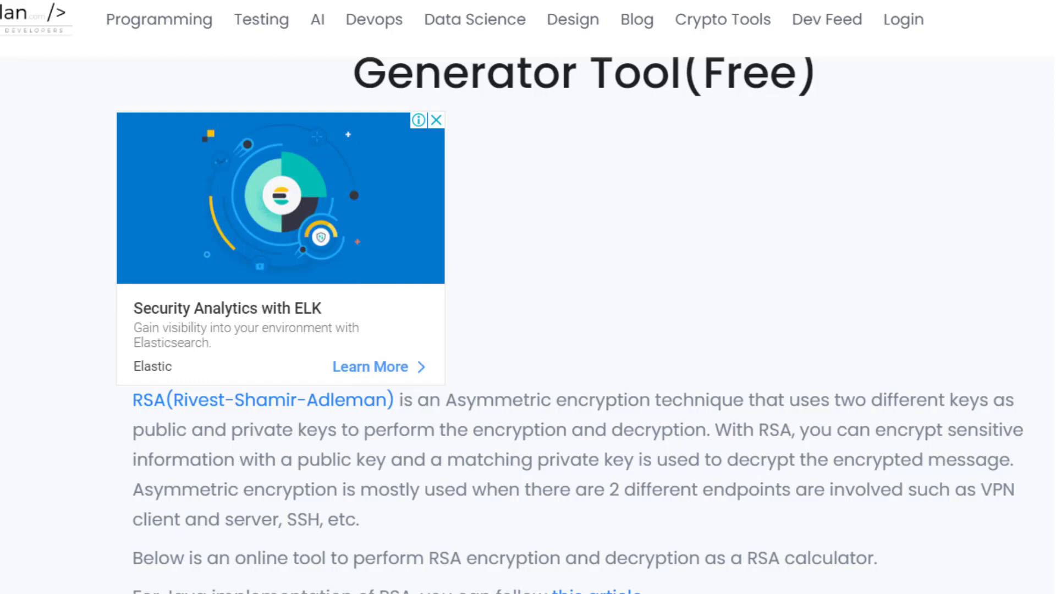
- Generate a 2048-bit RSA key pair and select the generated public key for copying
scroll("down", 3)
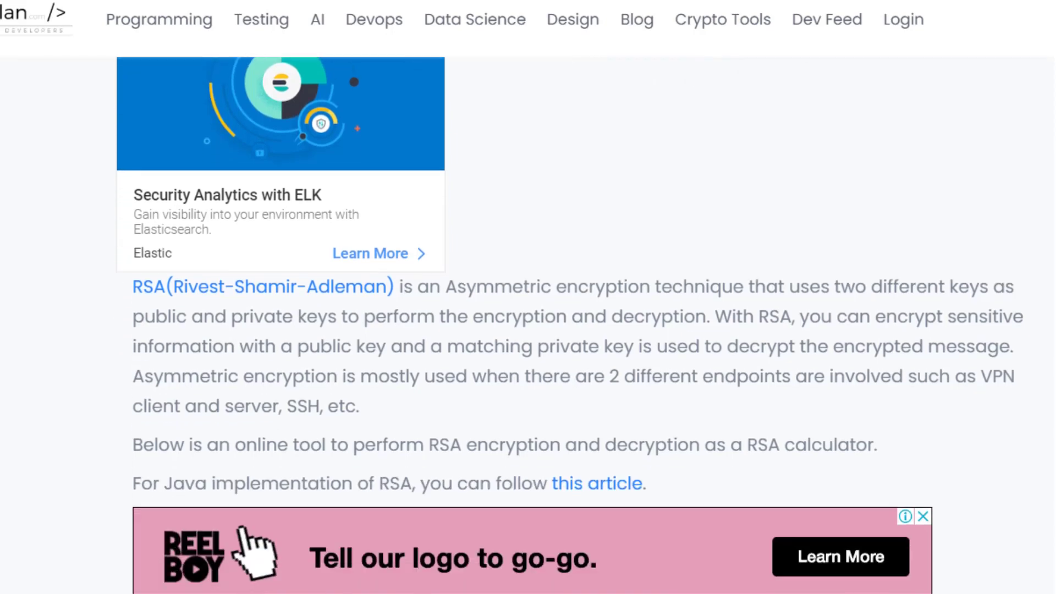
scroll("down", 3)
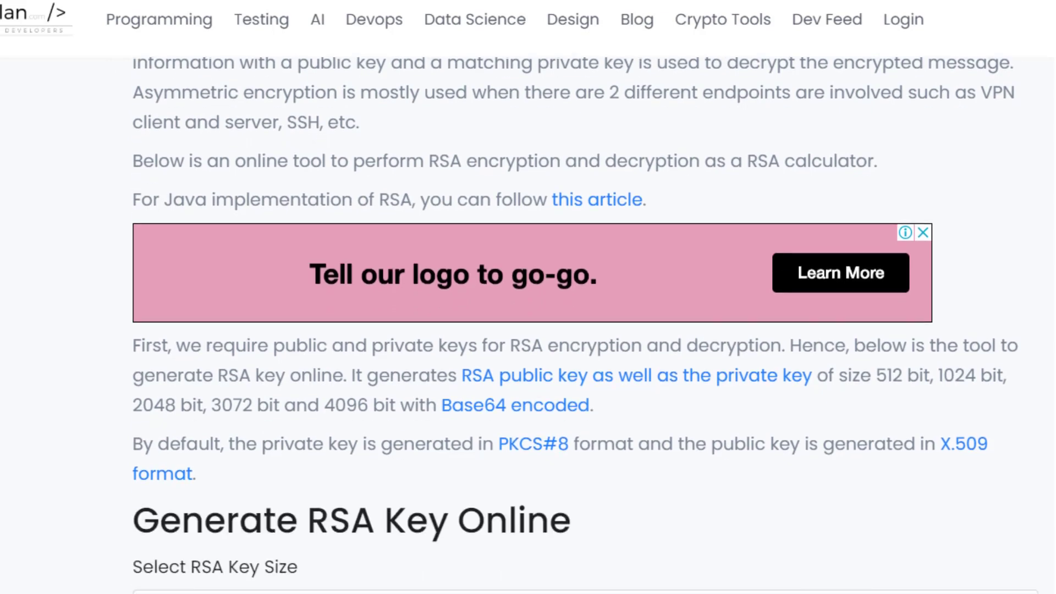
scroll("down", 3)
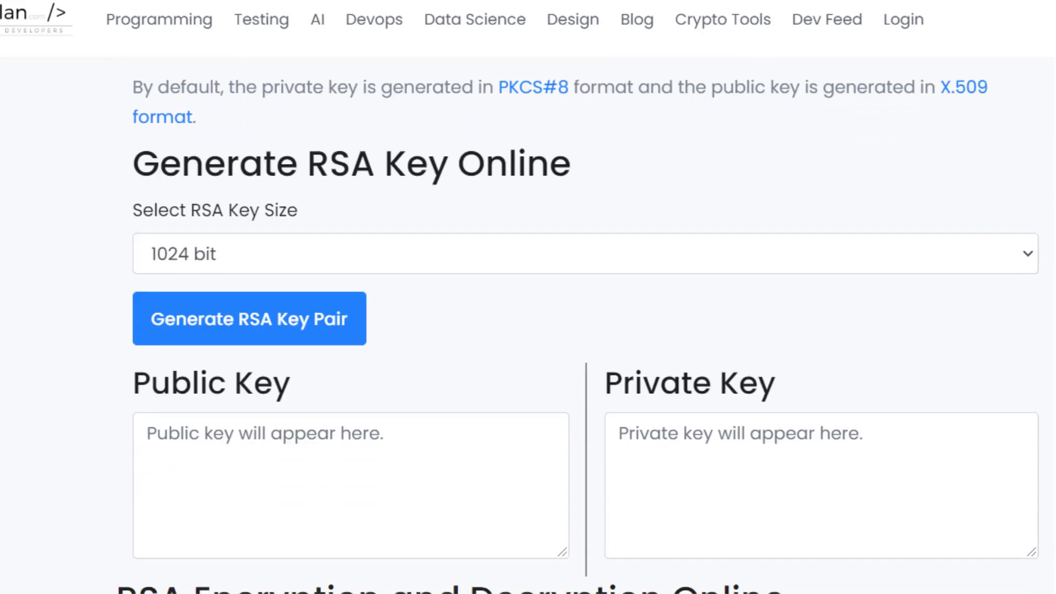
scroll("down", 3)
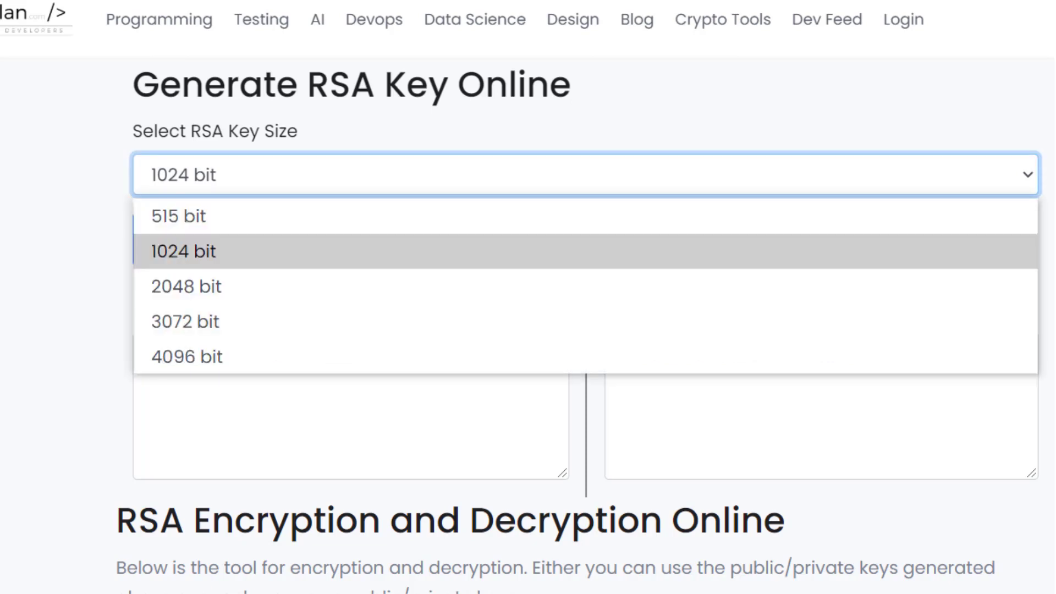
left_click(187, 286)
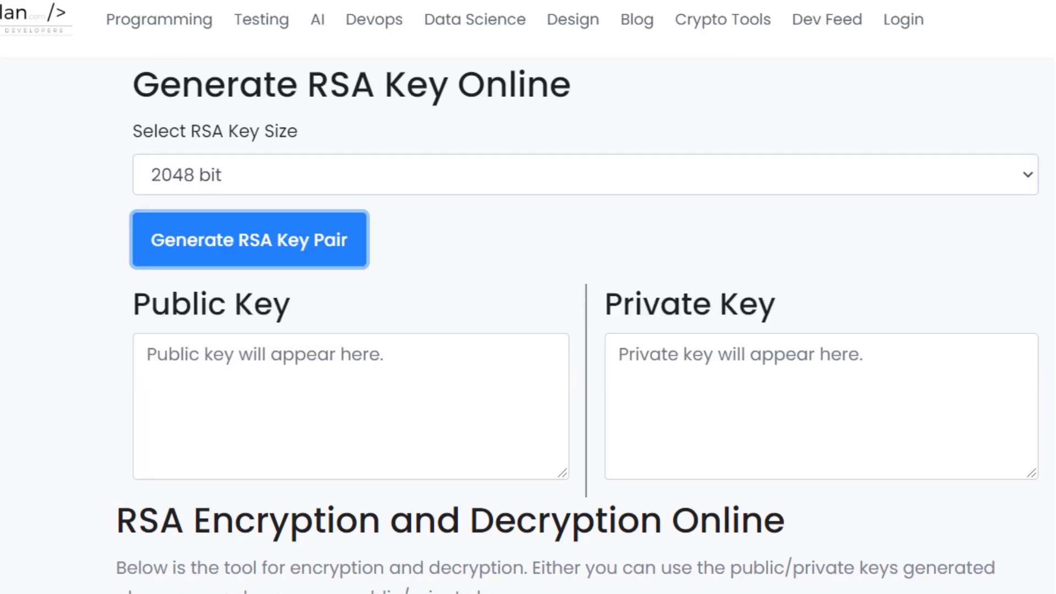
left_click(249, 239)
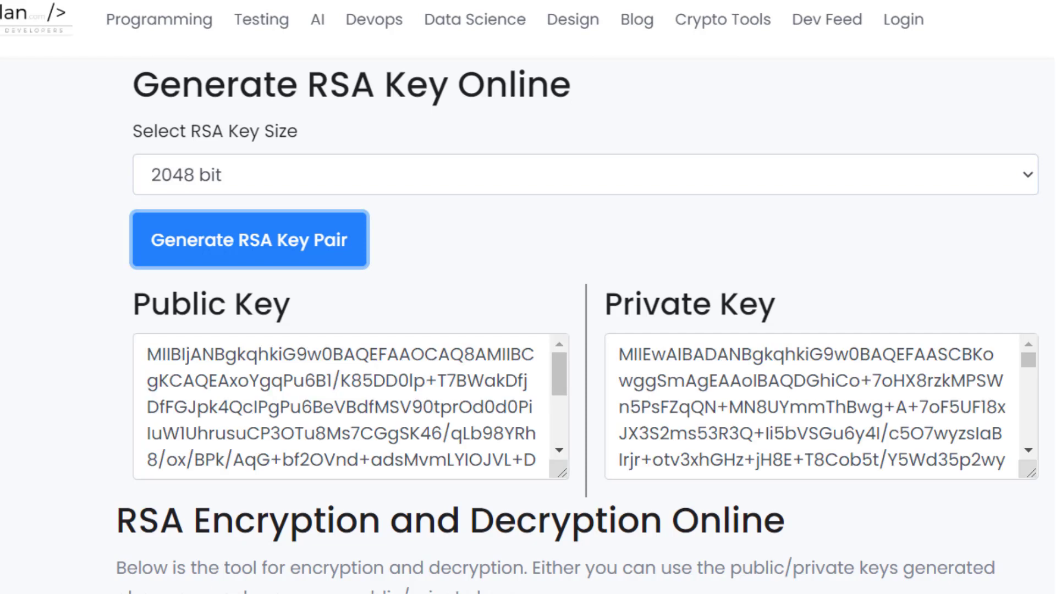
triple_click(337, 404)
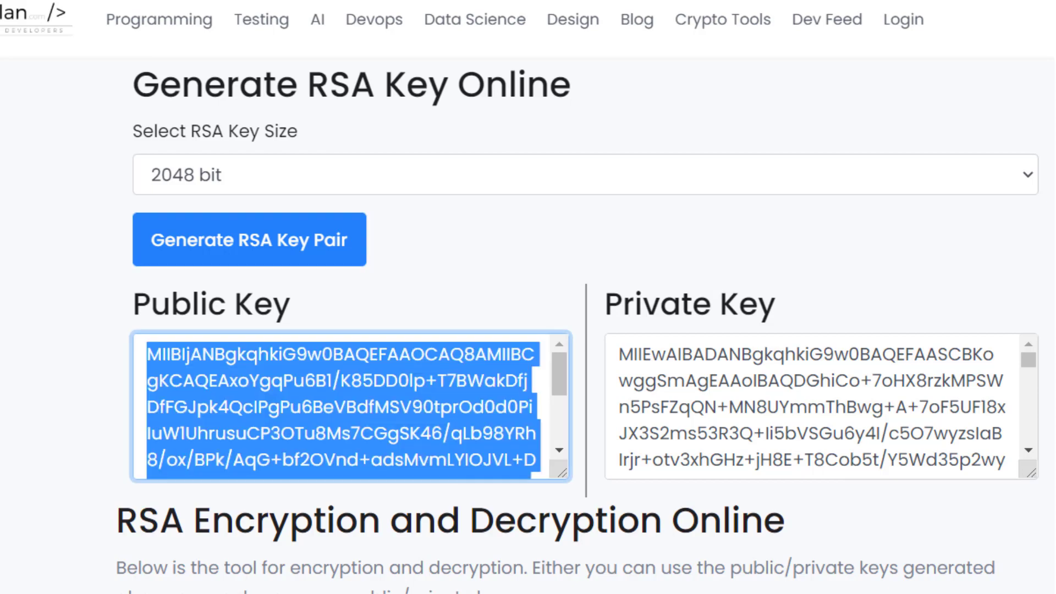
scroll("down", 3)
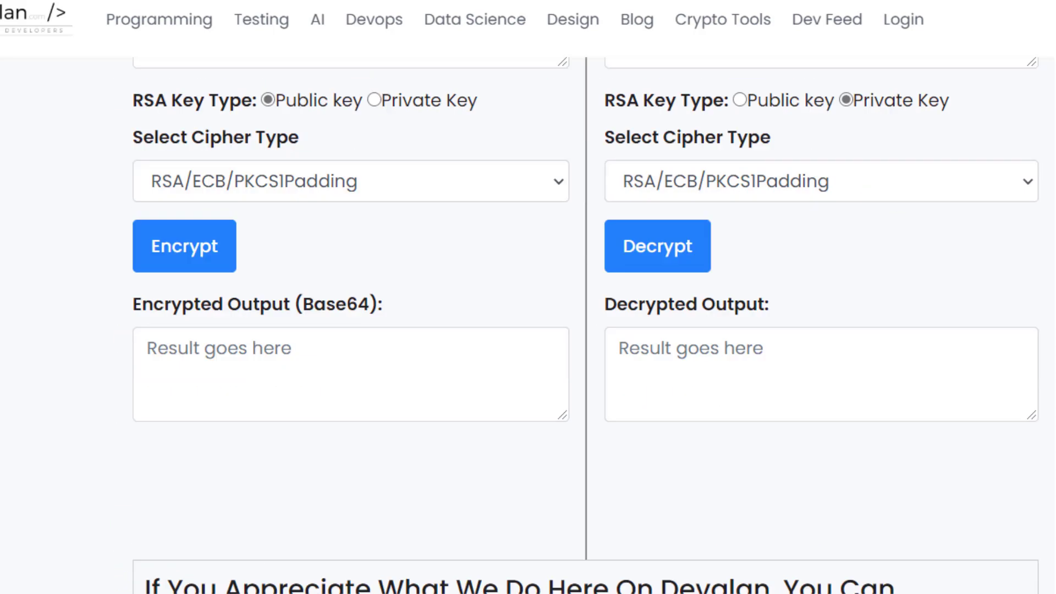
scroll("up", 3)
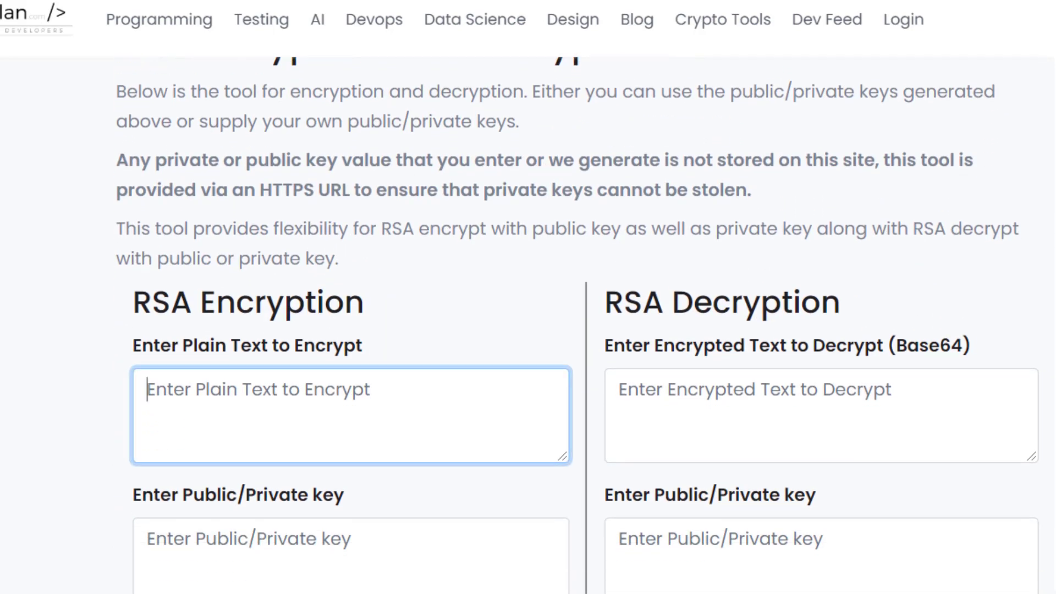
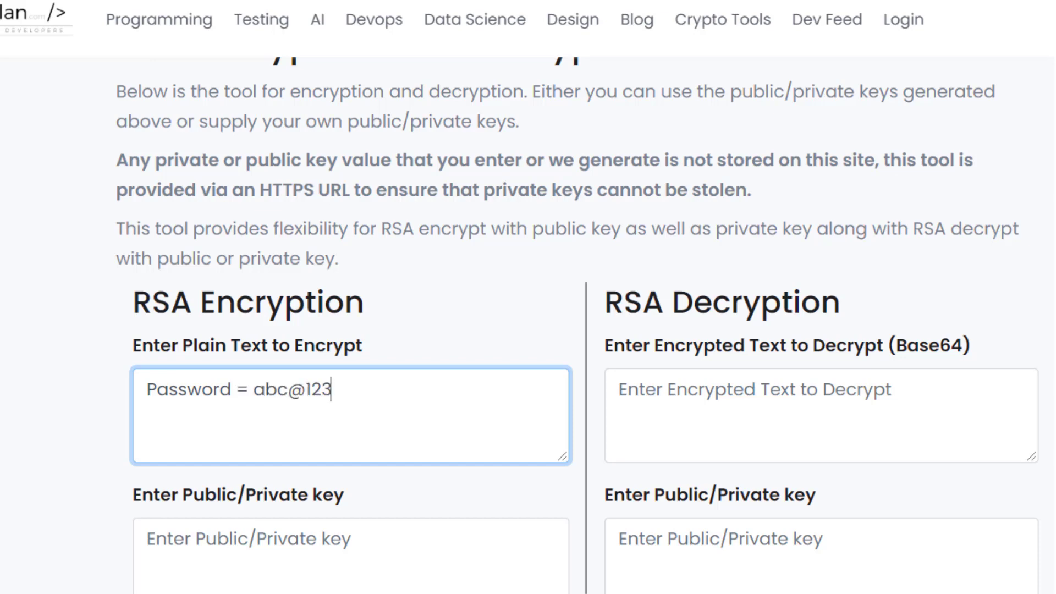
- Encrypt the text with the public key using the plain RSA cipher, producing Base64 output
scroll("down", 3)
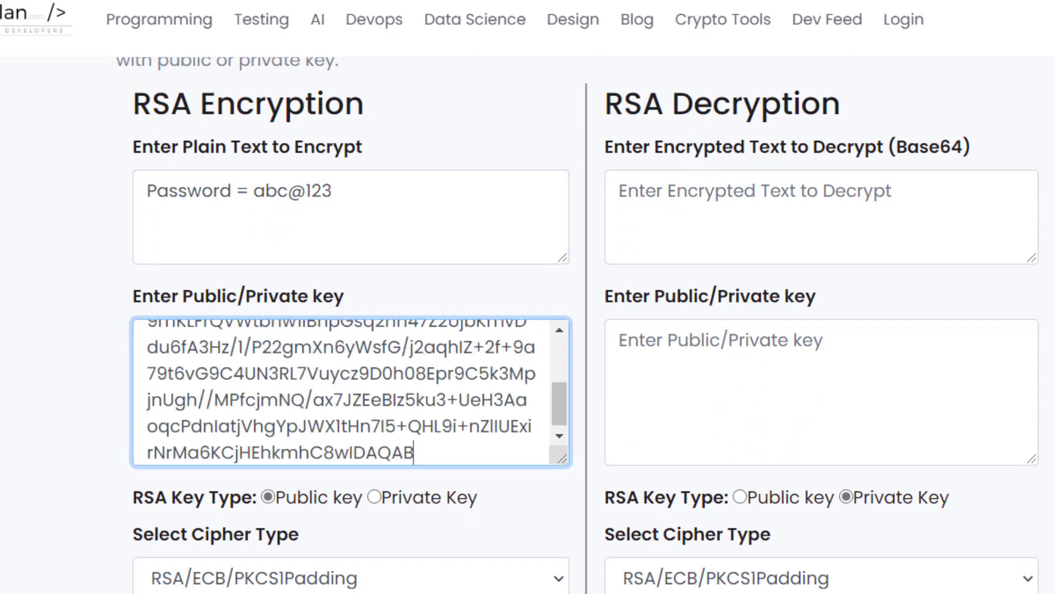
scroll("down", 3)
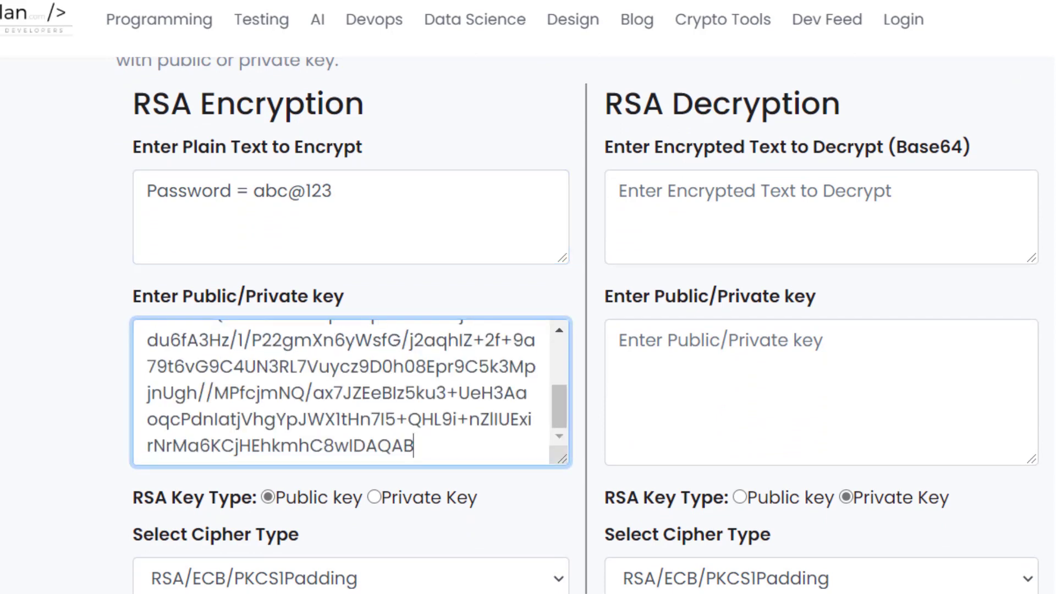
scroll("down", 3)
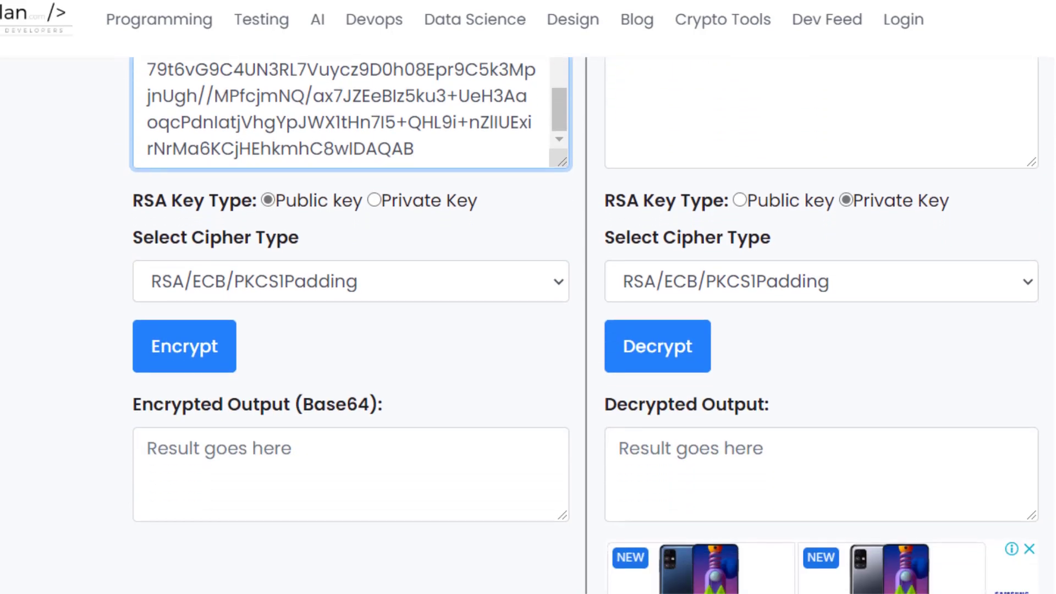
left_click(349, 281)
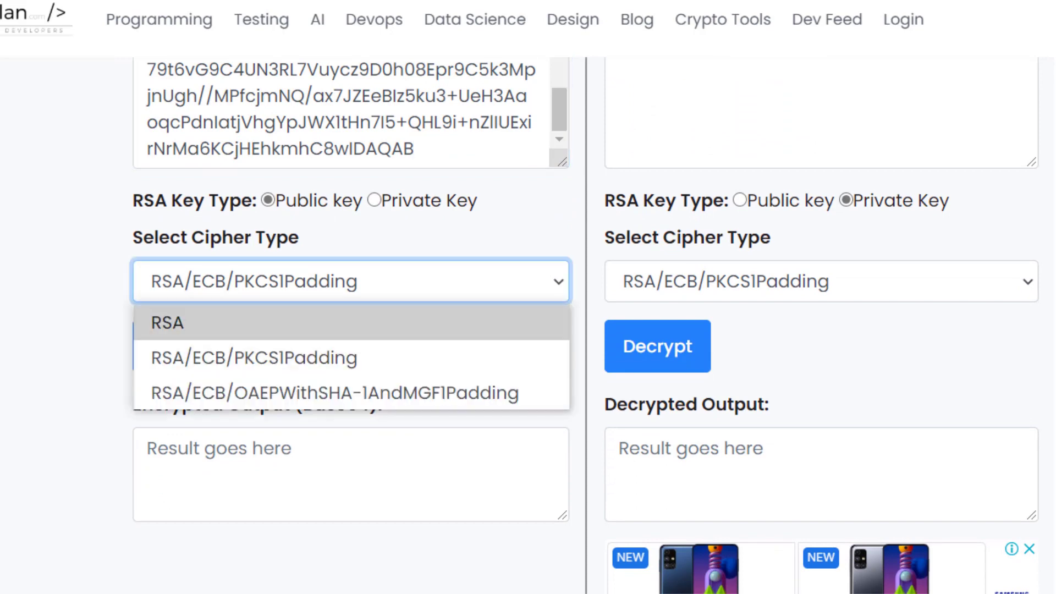
left_click(166, 323)
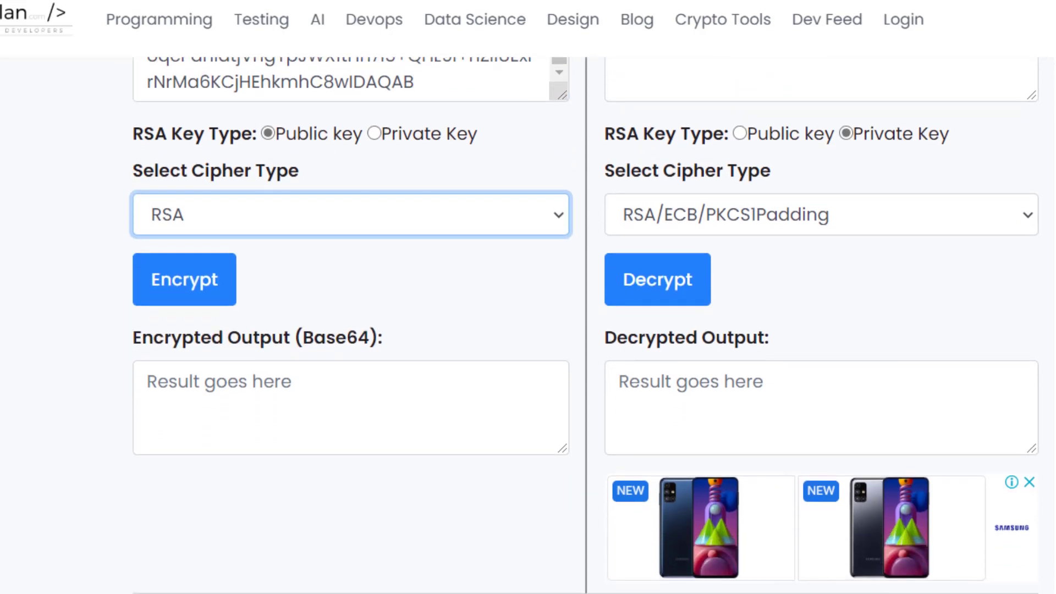
left_click(183, 279)
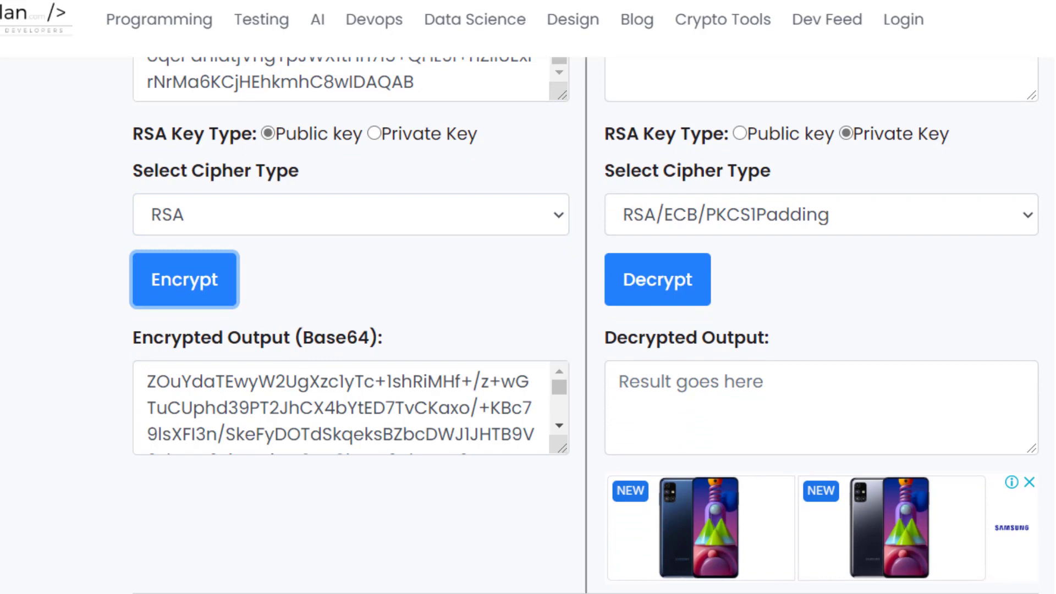
left_click(350, 407)
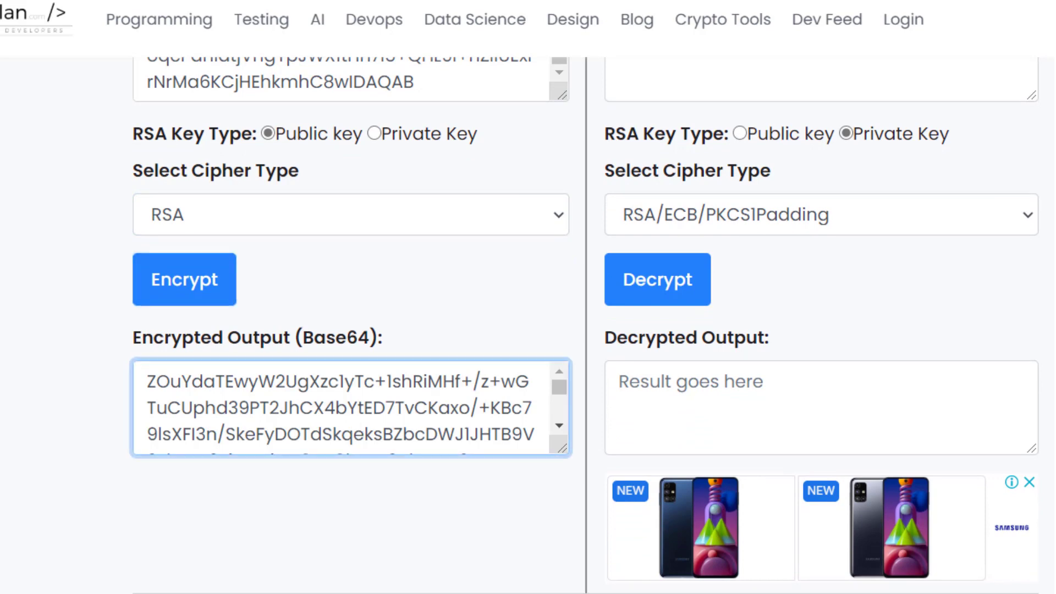
triple_click(337, 407)
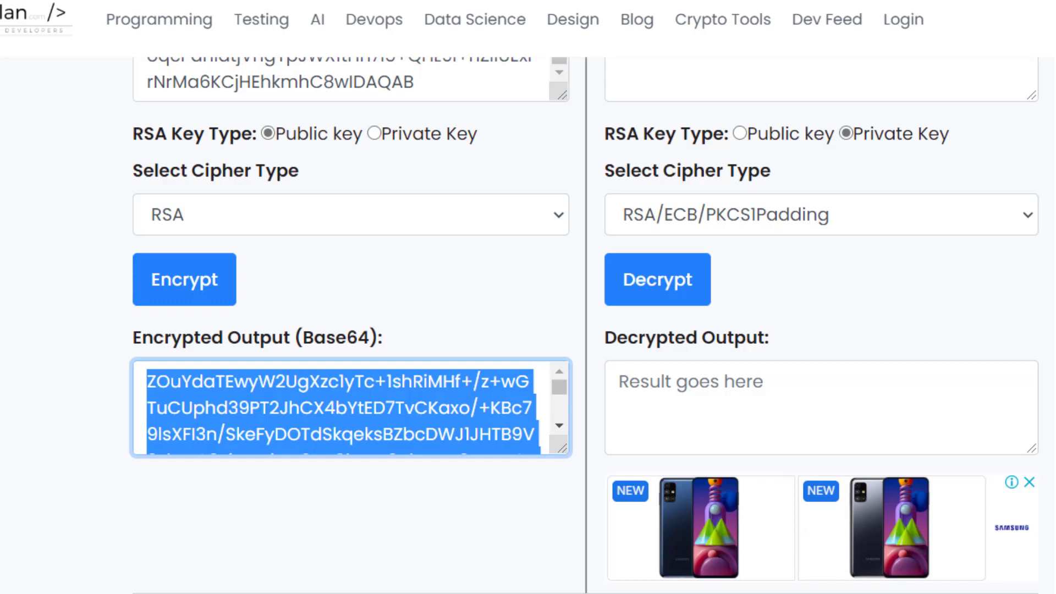
left_click(317, 413)
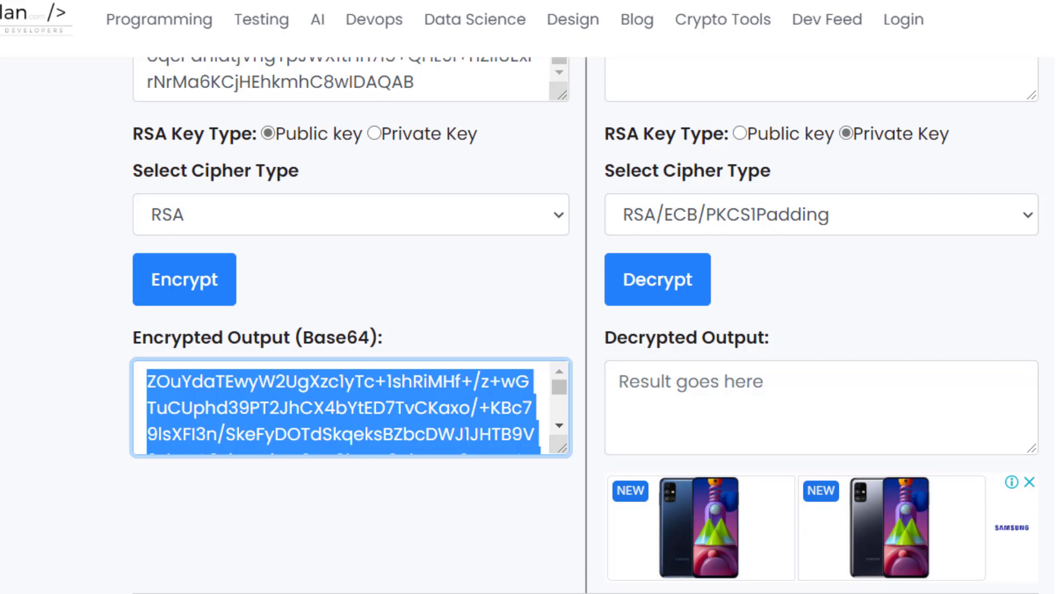
scroll("up", 3)
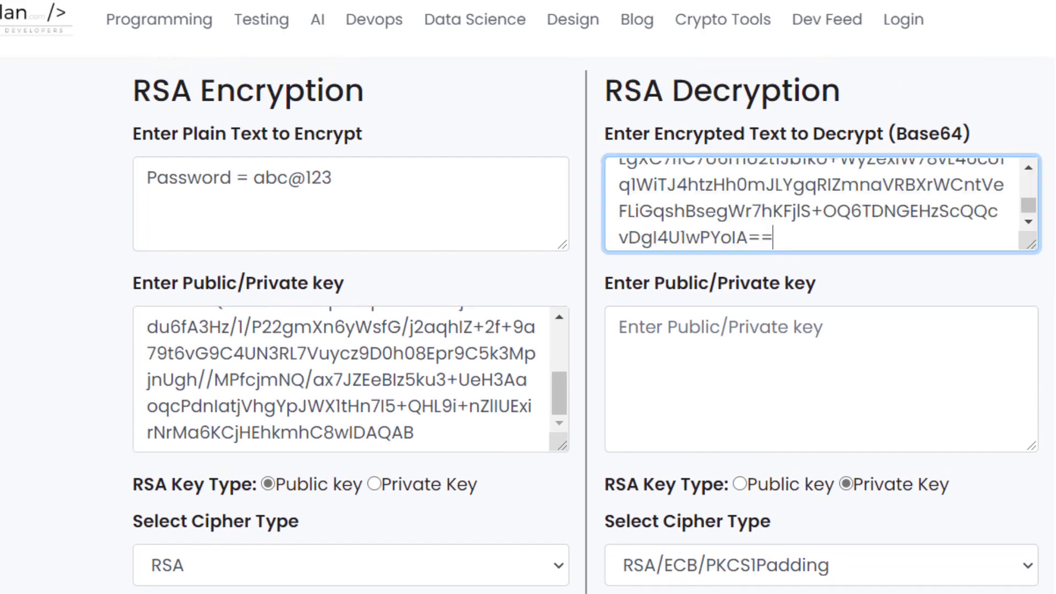
scroll("up", 3)
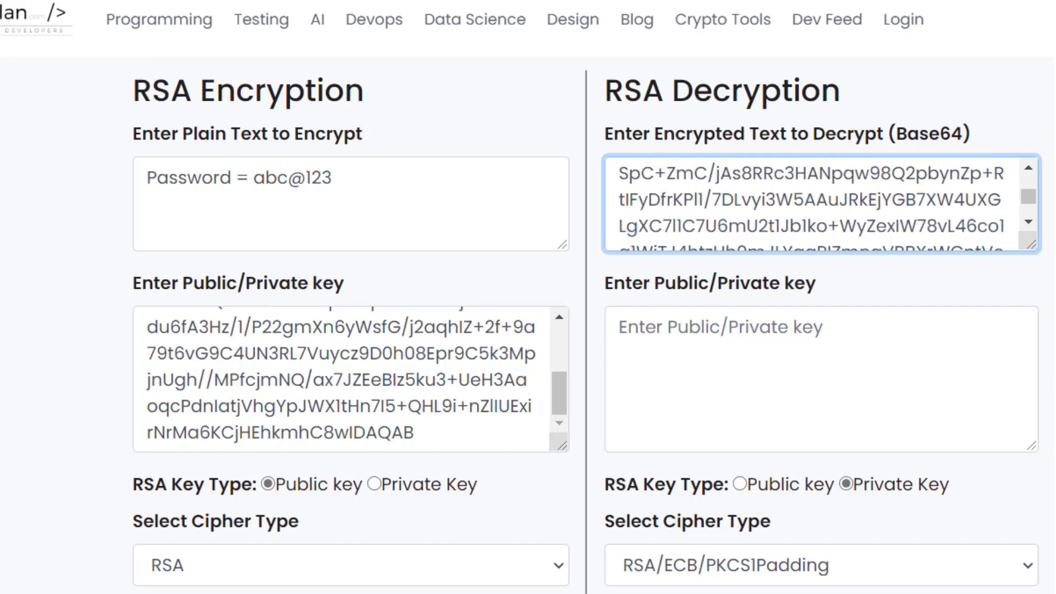
scroll("down", 3)
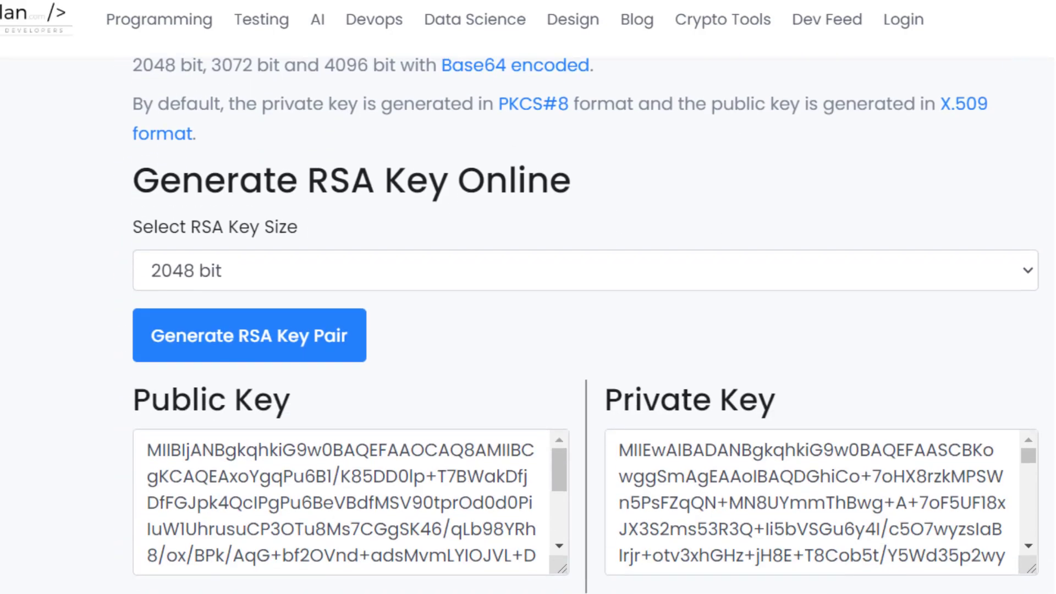
scroll("down", 3)
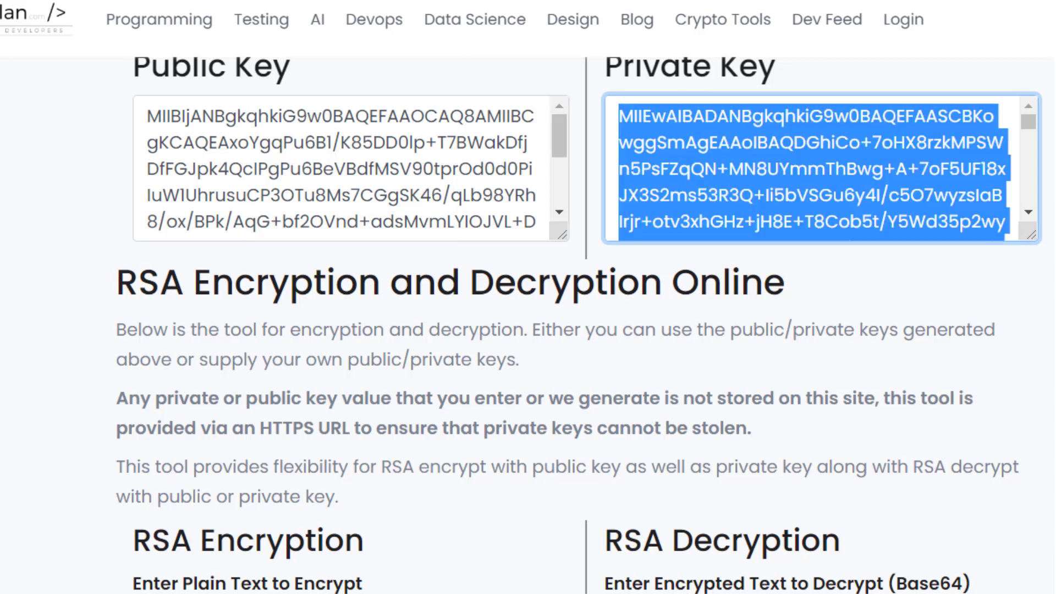
scroll("down", 3)
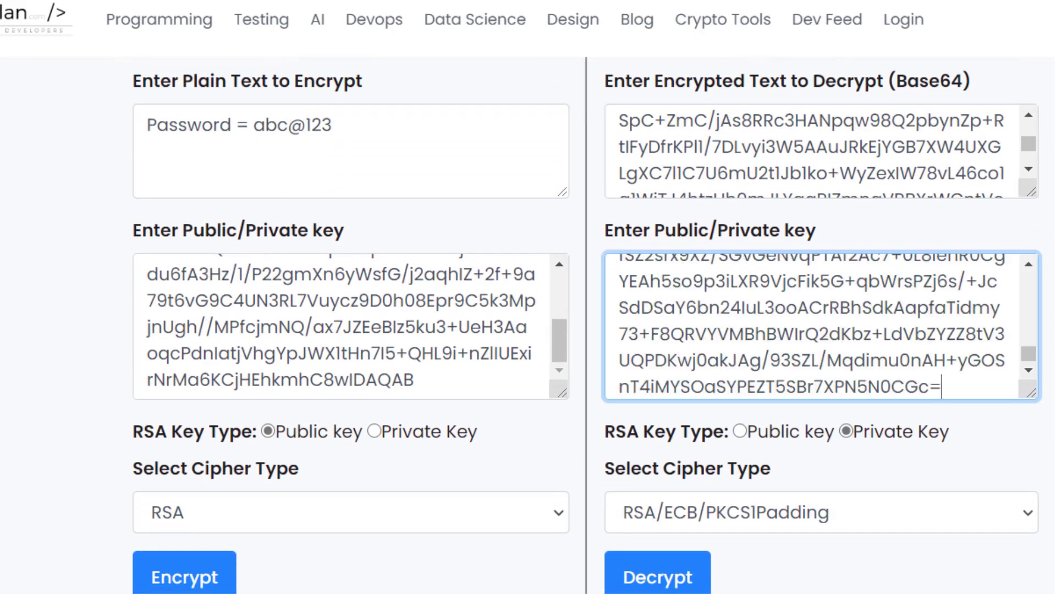
scroll("down", 3)
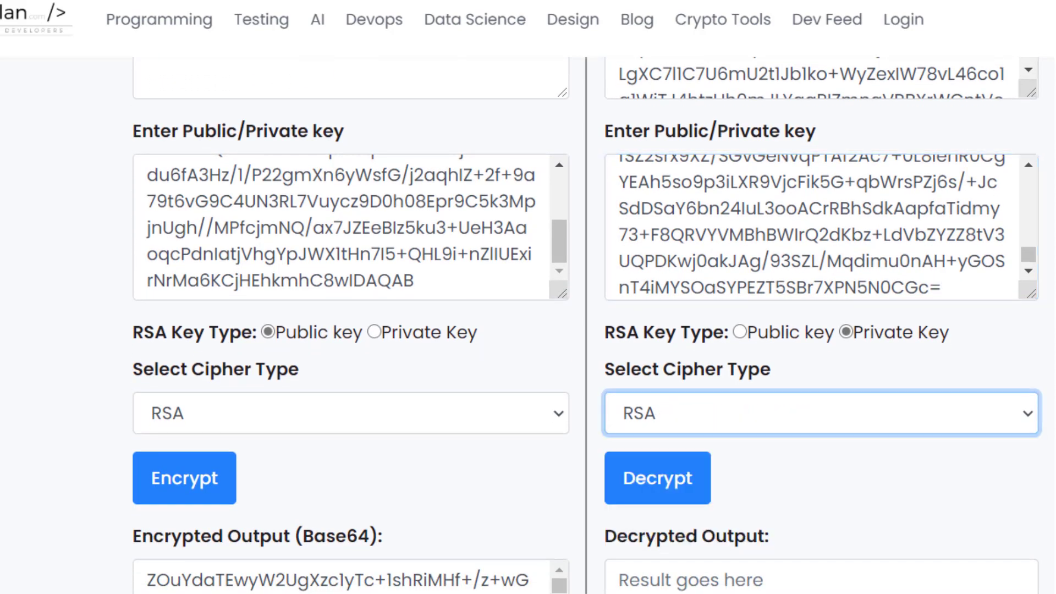
scroll("down", 3)
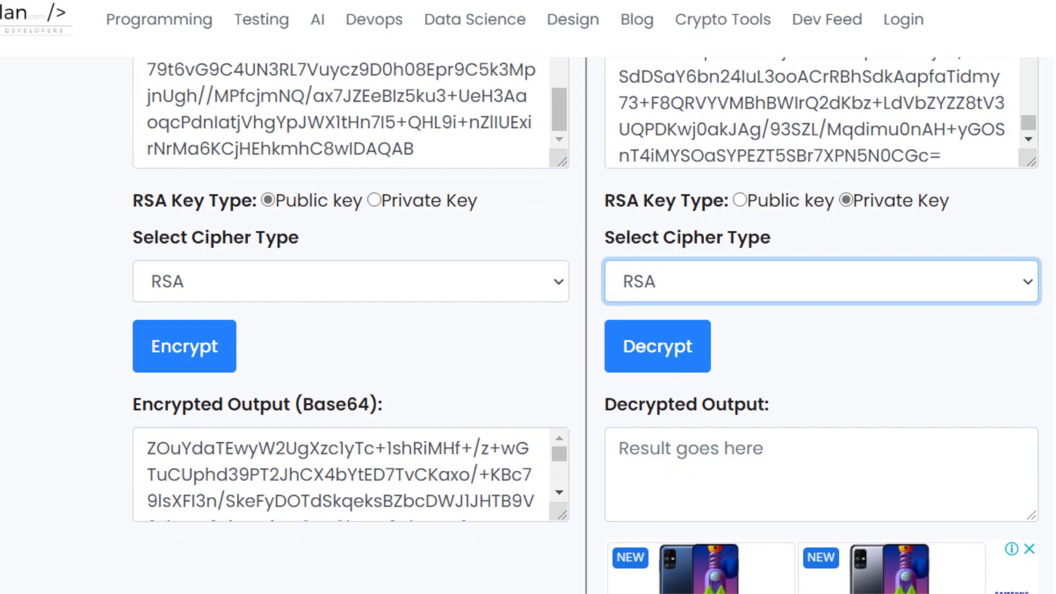
left_click(655, 347)
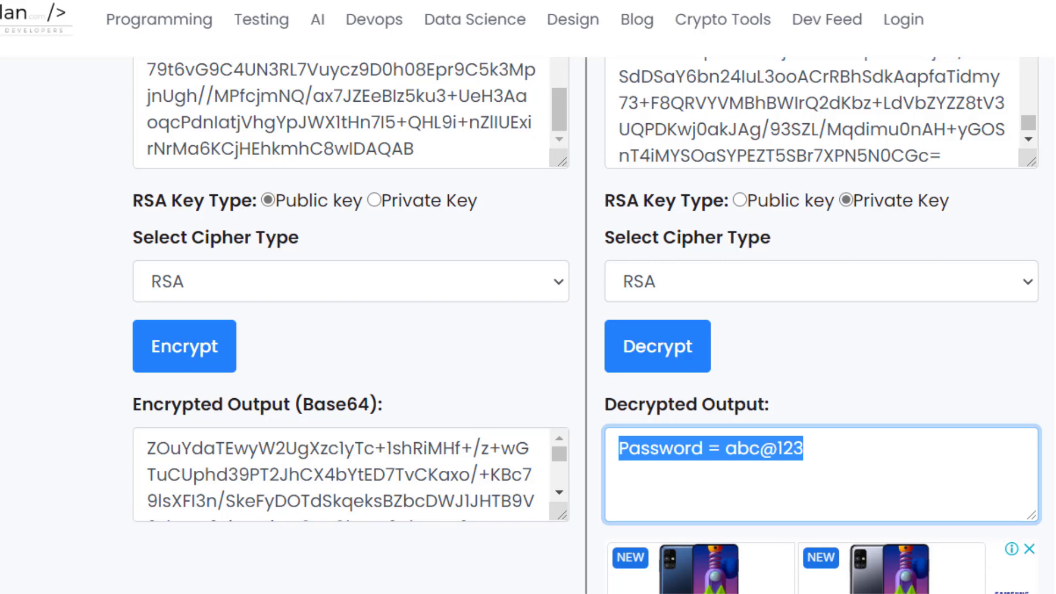
- Tamper with a character of the ciphertext and decrypt again, yielding 'Decryption error' instead of the password
left_click(343, 475)
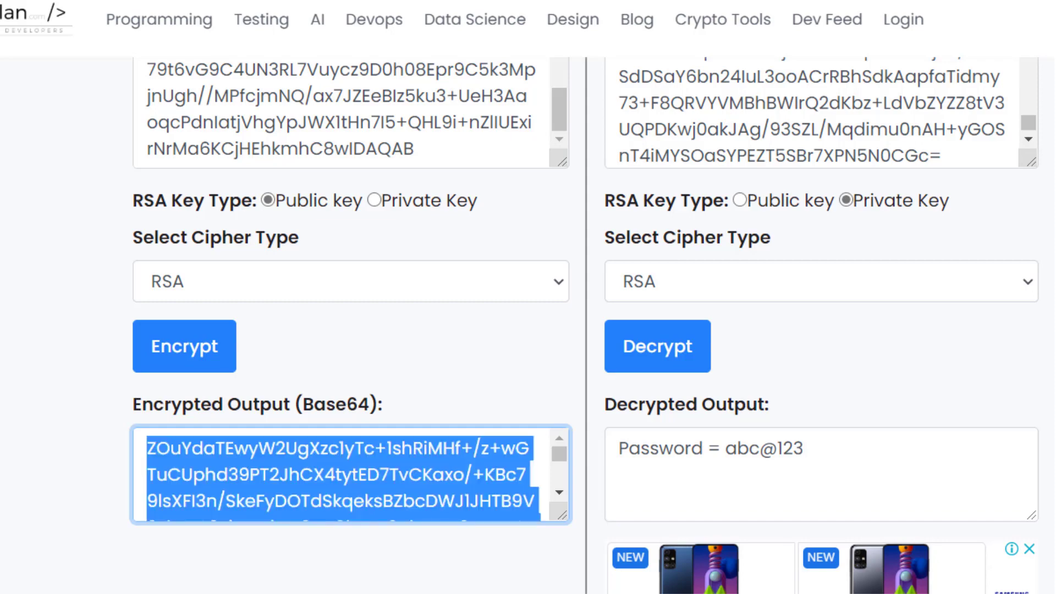
scroll("up", 3)
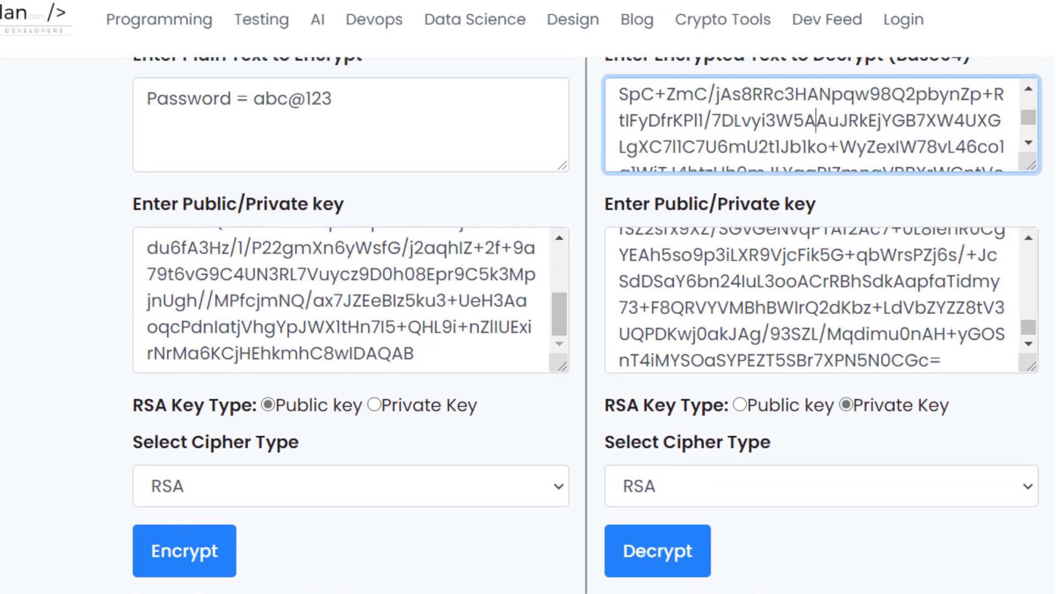
scroll("down", 3)
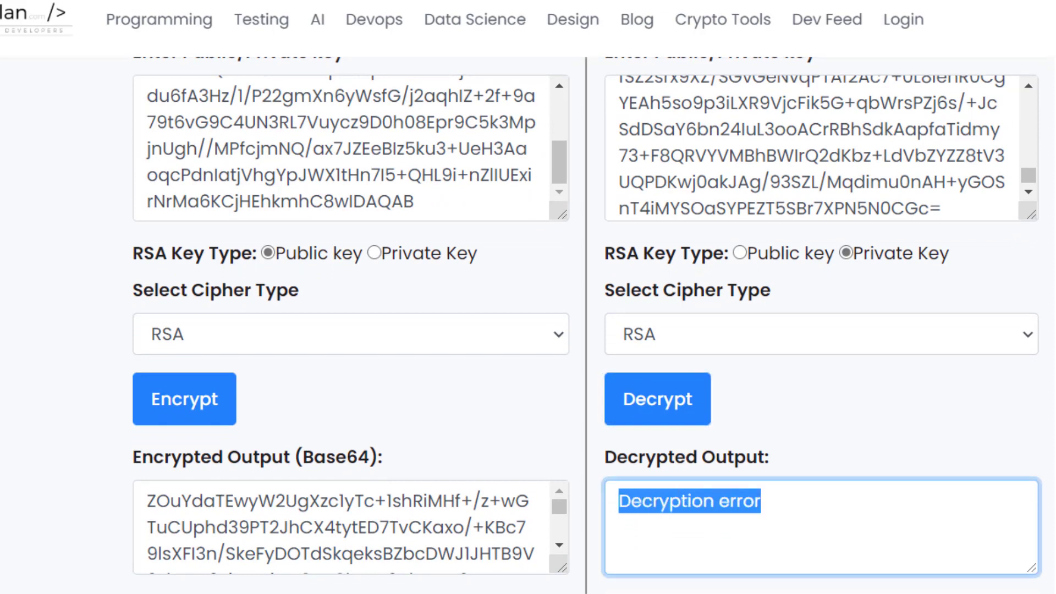
scroll("up", 3)
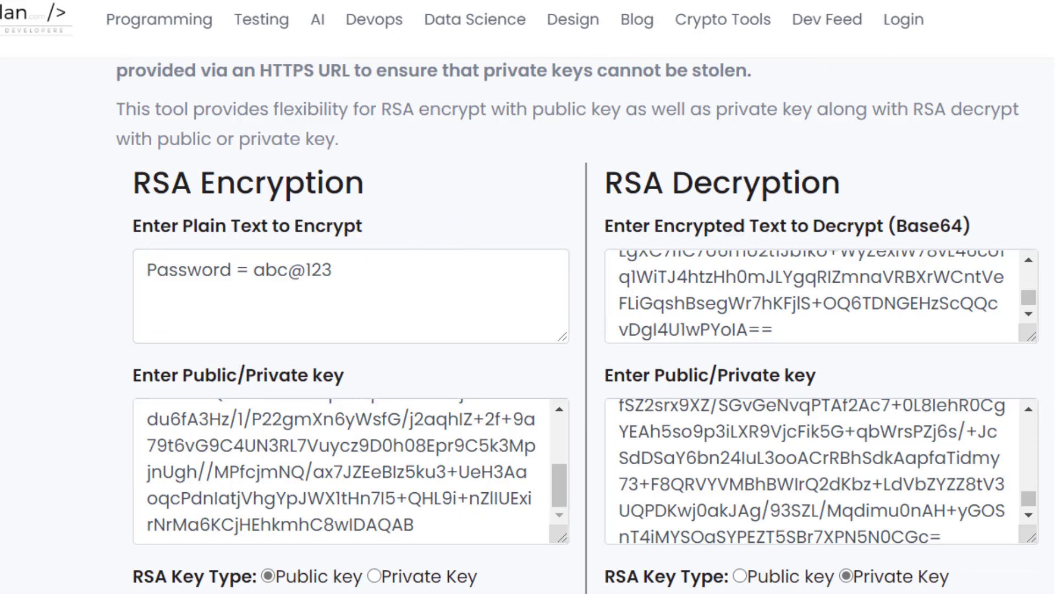
left_click(337, 465)
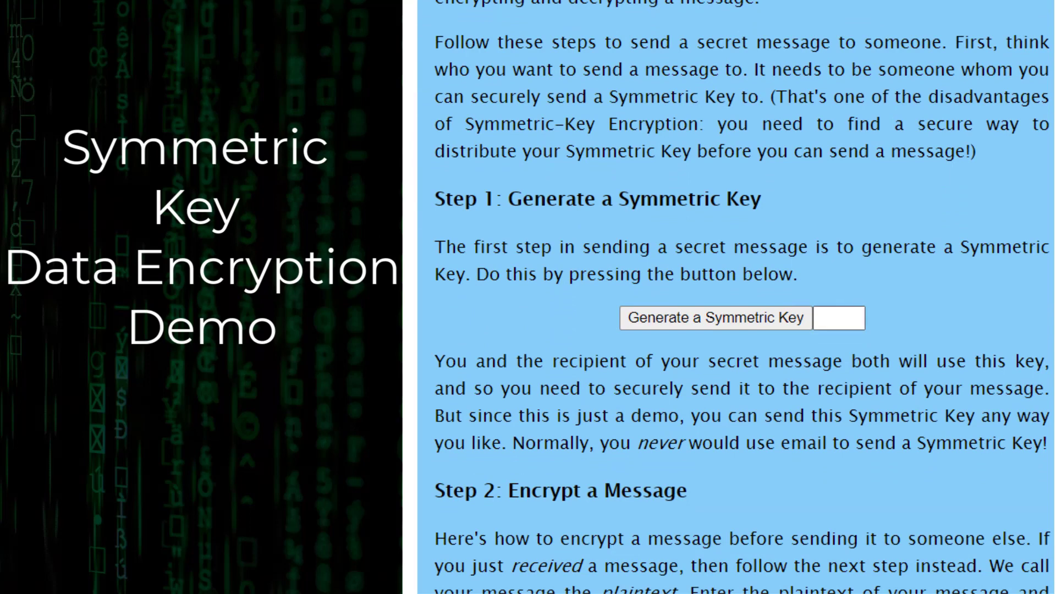
left_click(714, 318)
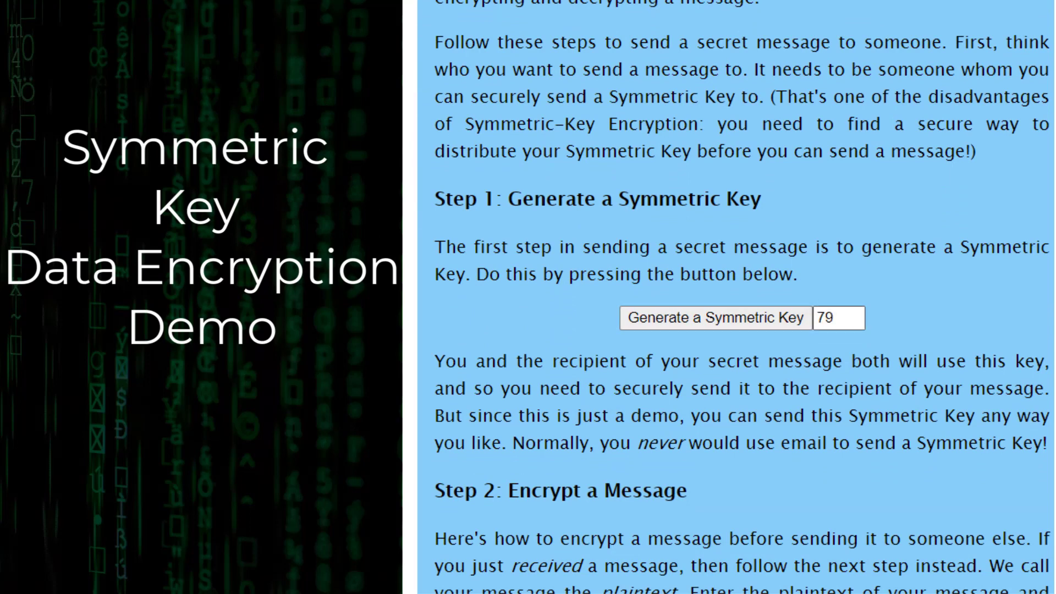
double_click(839, 317)
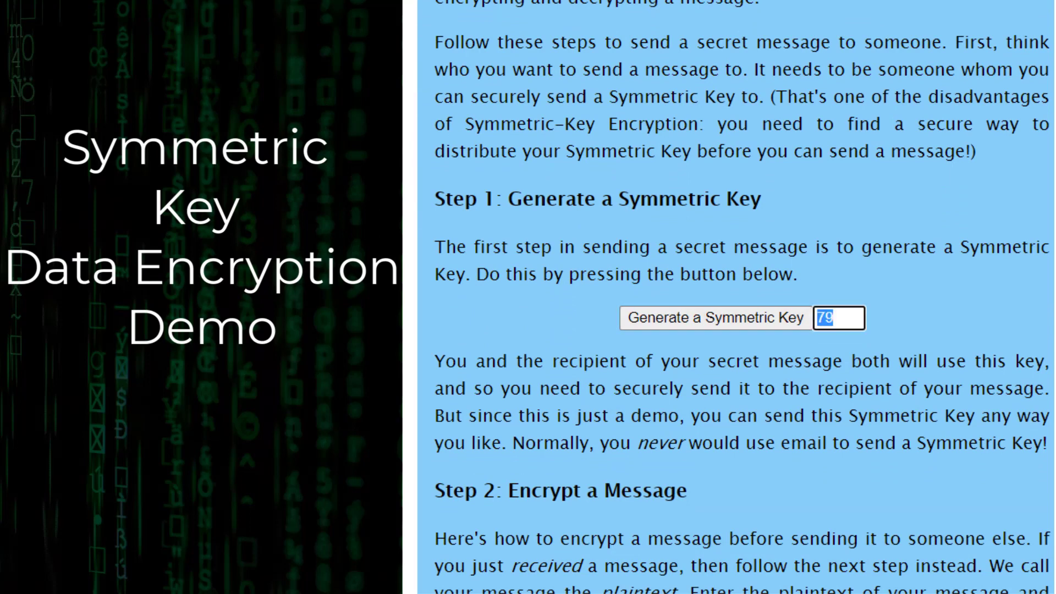
scroll("down", 3)
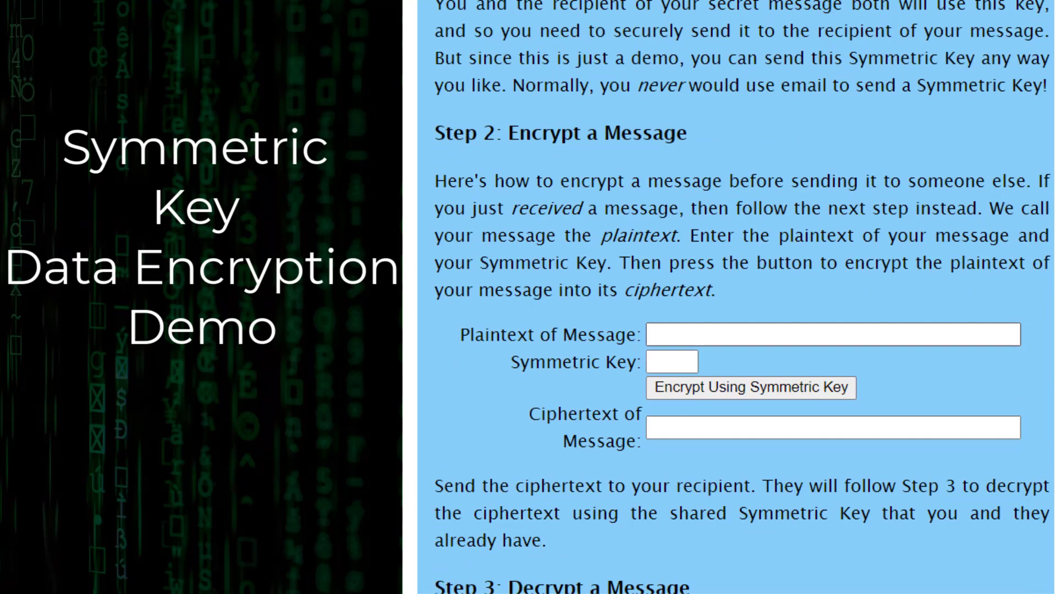
type("s")
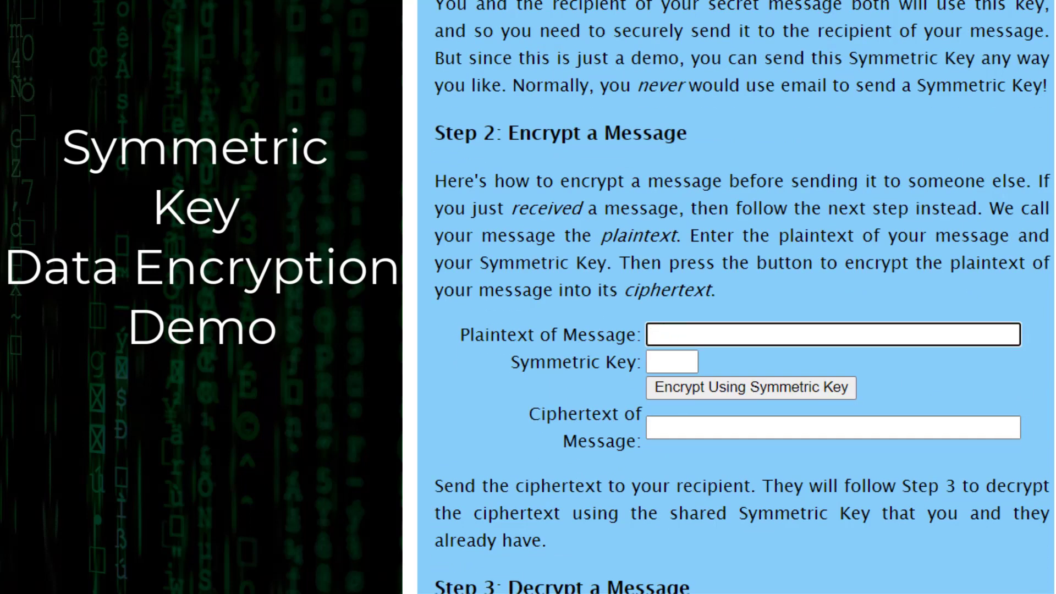
type("password")
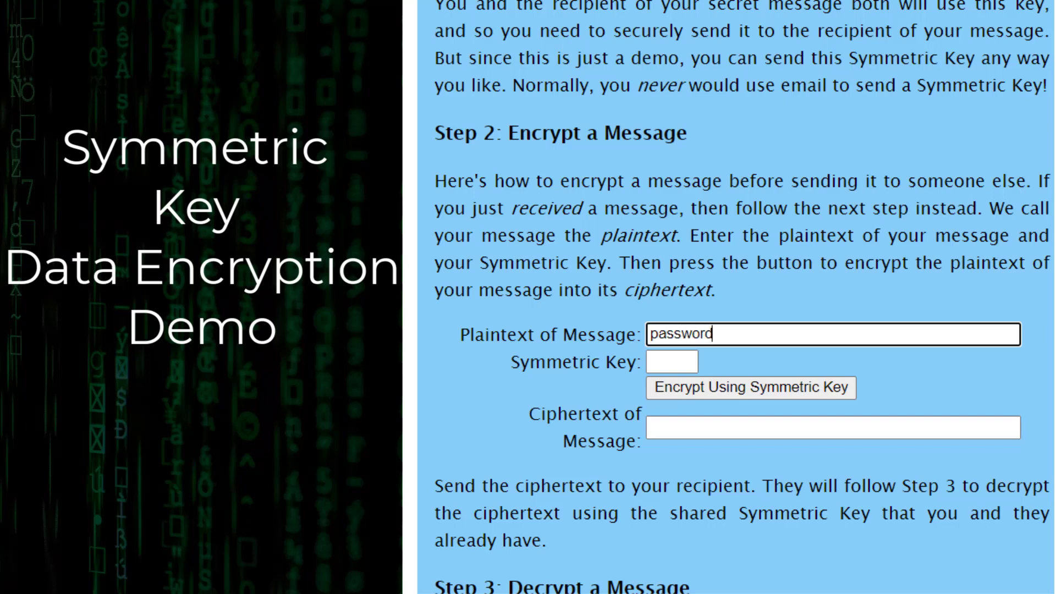
type("=abc@")
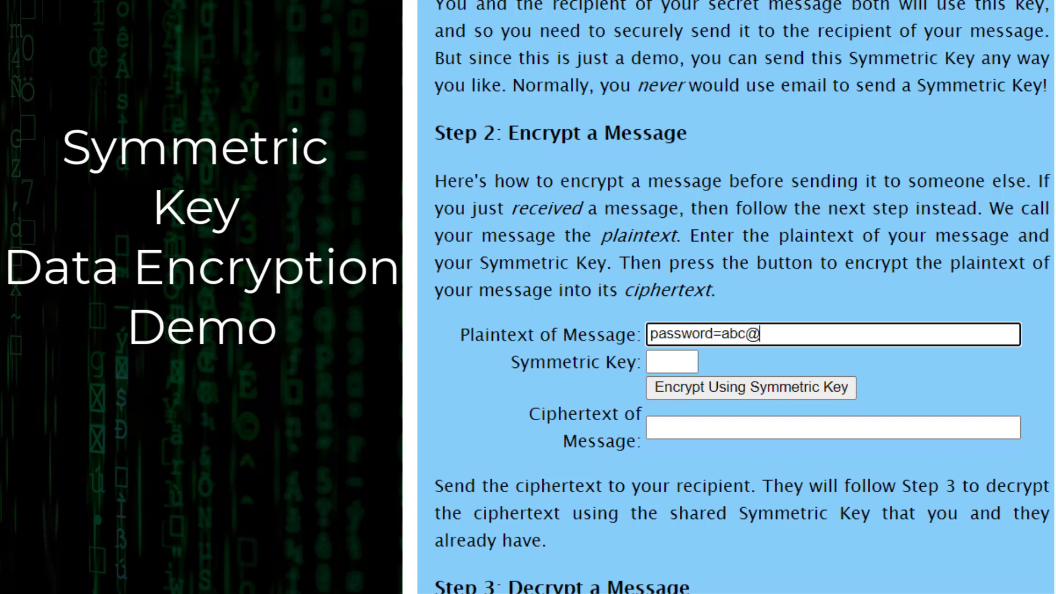
type("123")
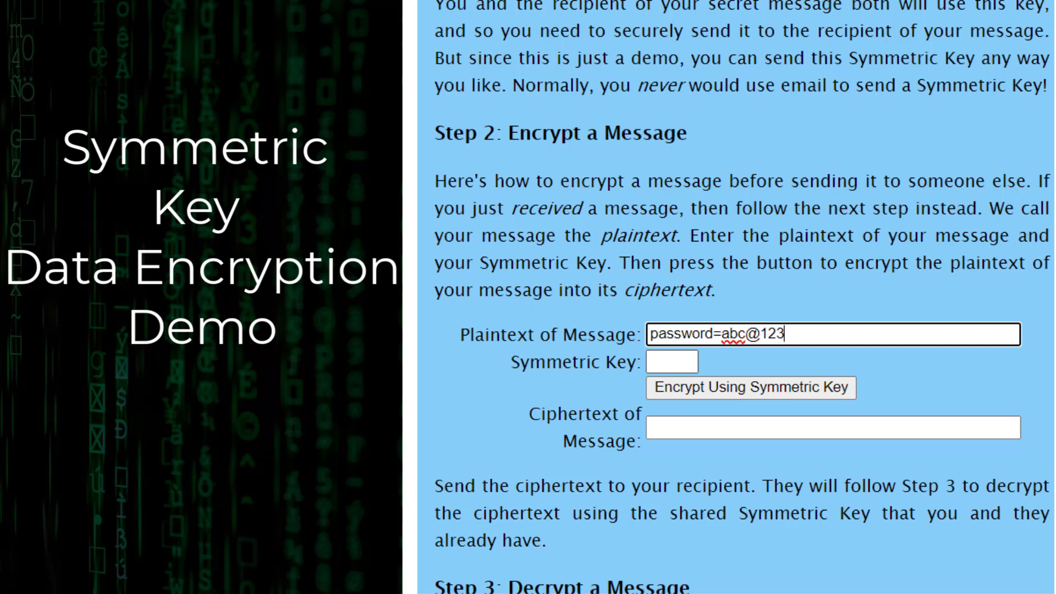
type("79")
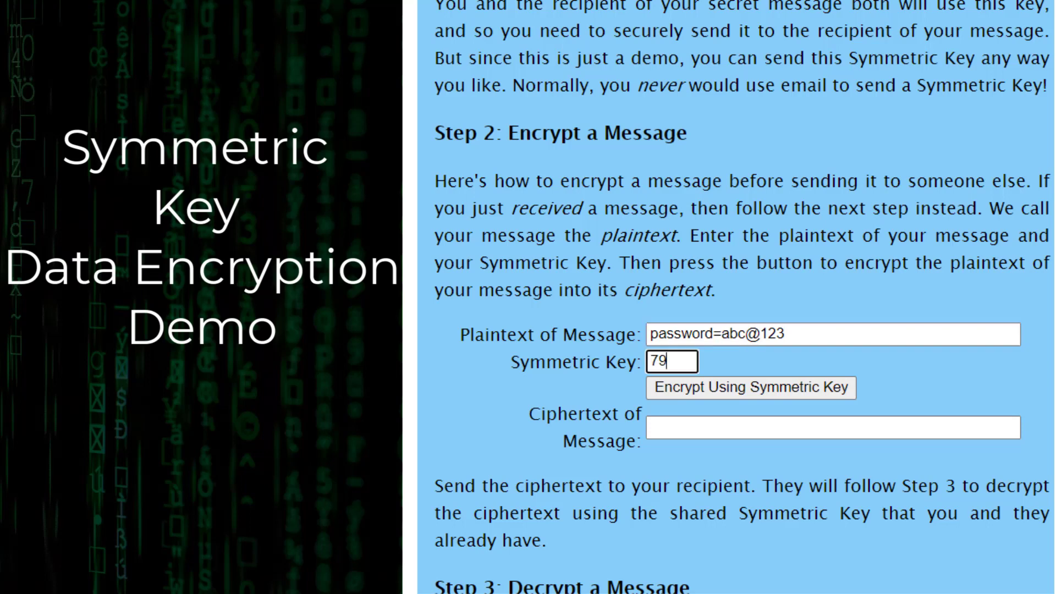
double_click(664, 362)
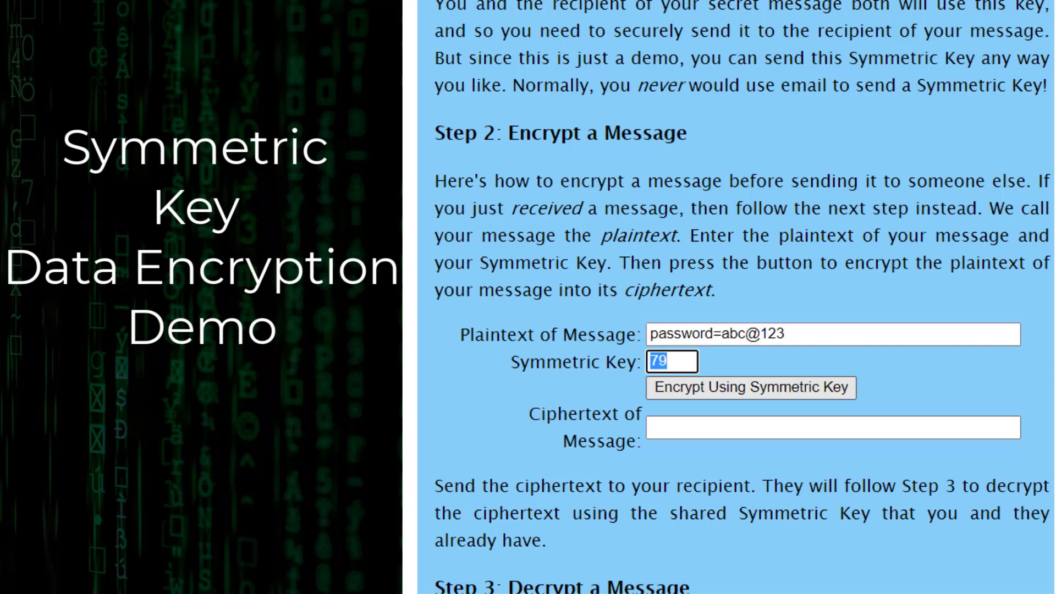
left_click(751, 388)
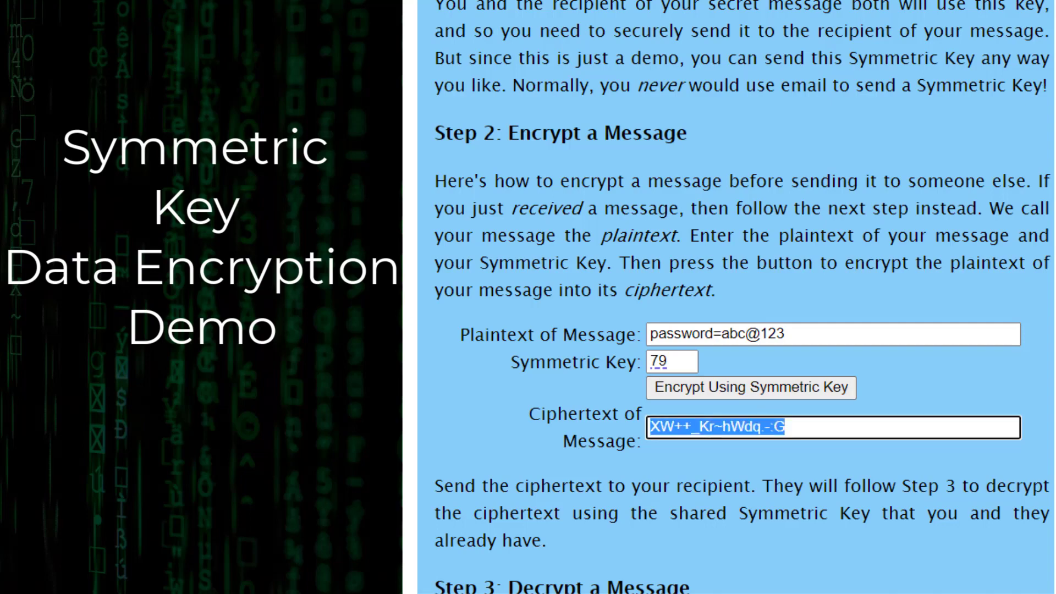
- Decrypt the ciphertext 'XW++_Kr~hWdq.-:G' with the same key 79 in Step 3
scroll("down", 3)
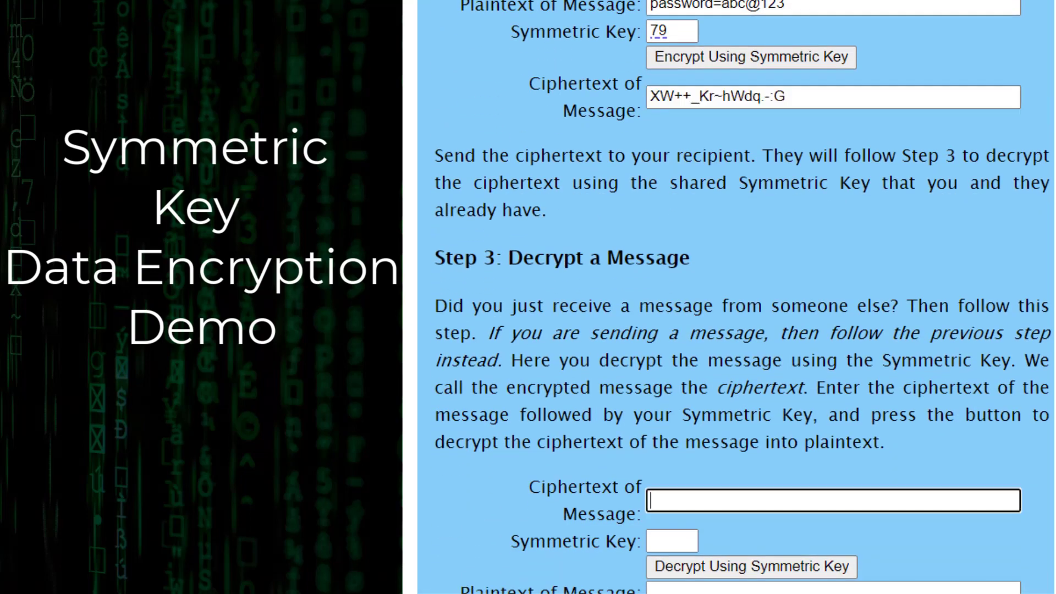
type("XW++_Kr~hWdq.-:G")
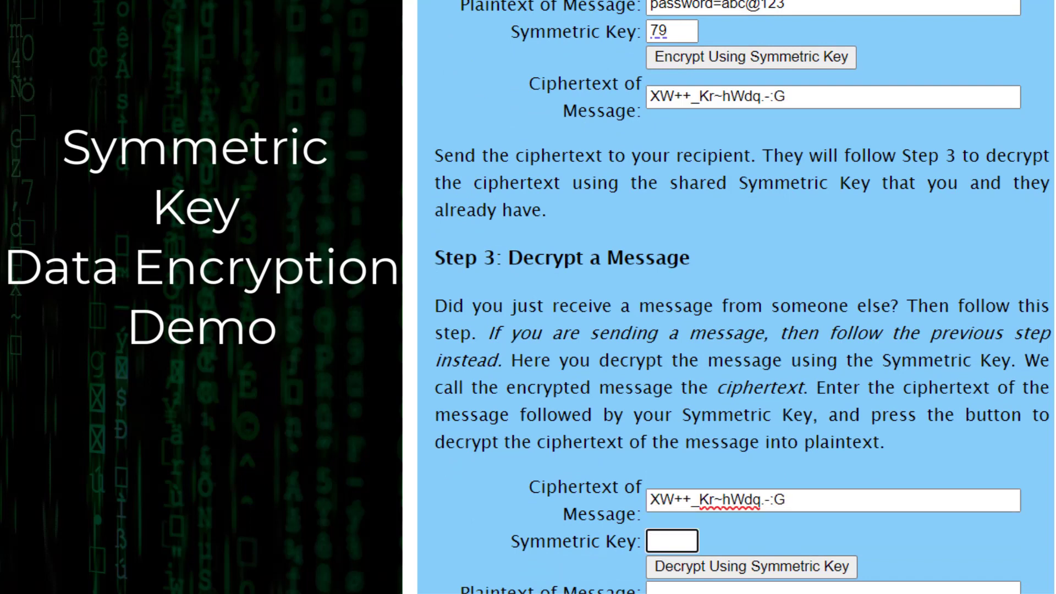
type("79")
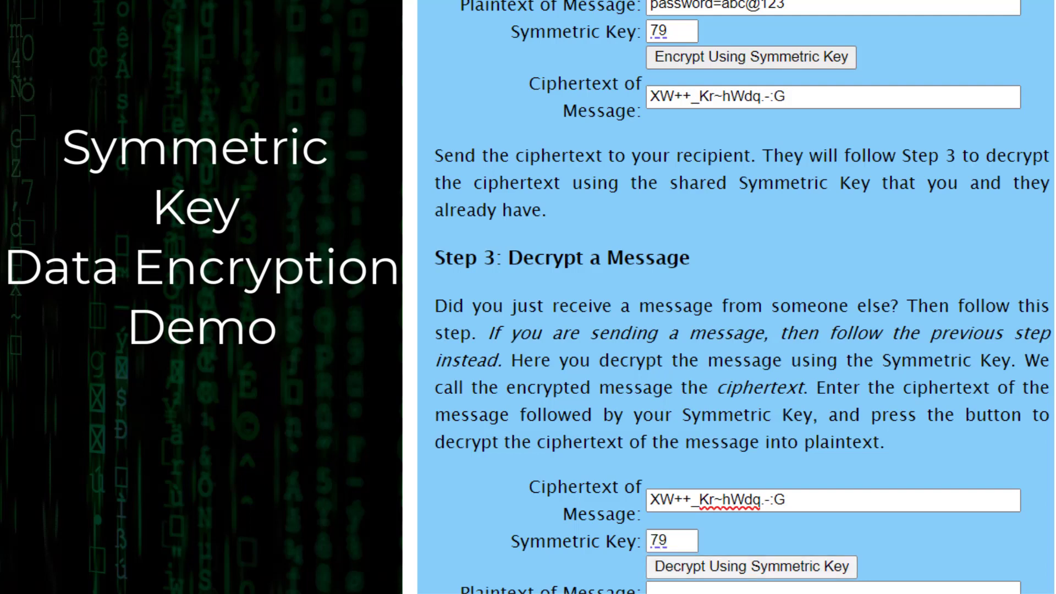
left_click(750, 567)
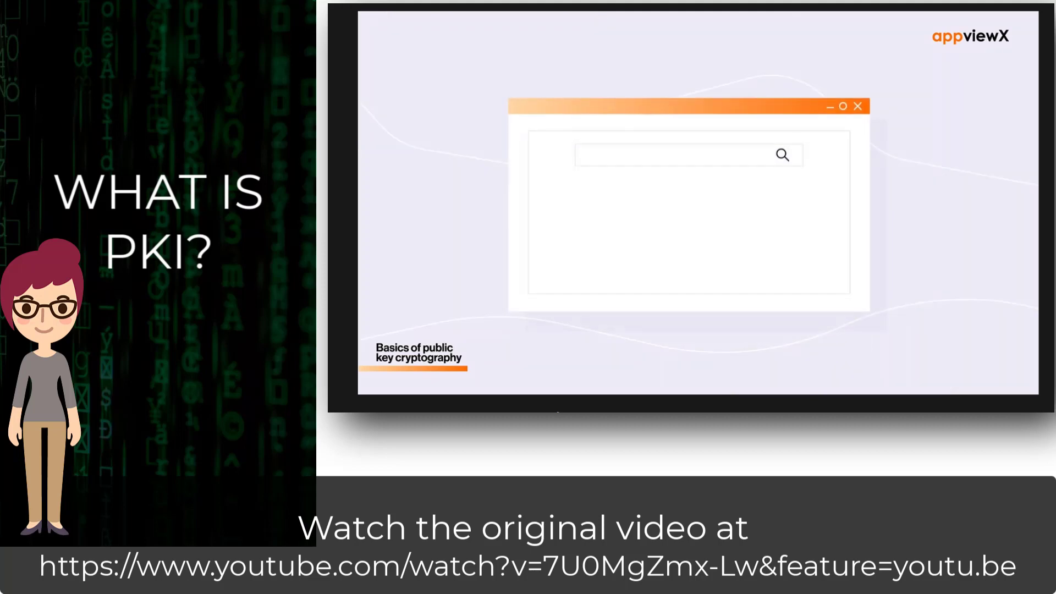
type("www.nalasempo")
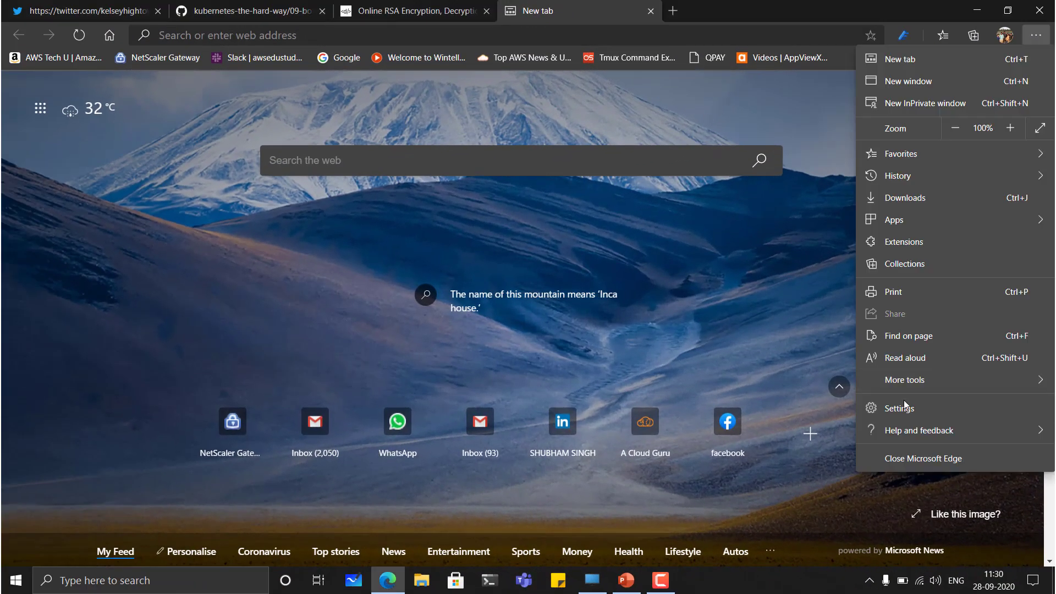
- Search Edge settings for 'man', launch Manage certificates and select AAA Certificate Services under Trusted Root Certification Authorities
left_click(899, 407)
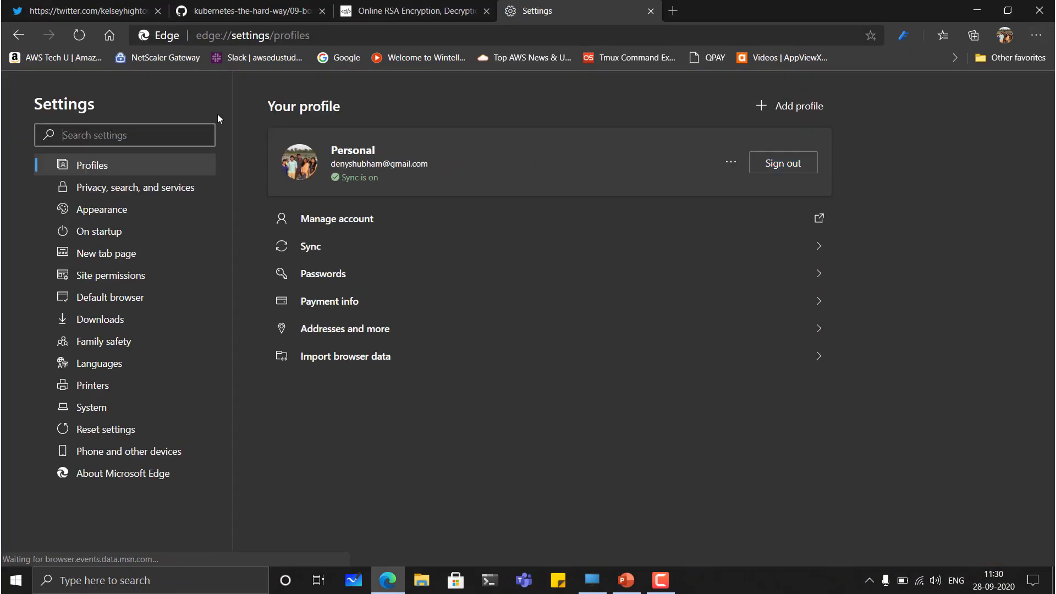
type("man")
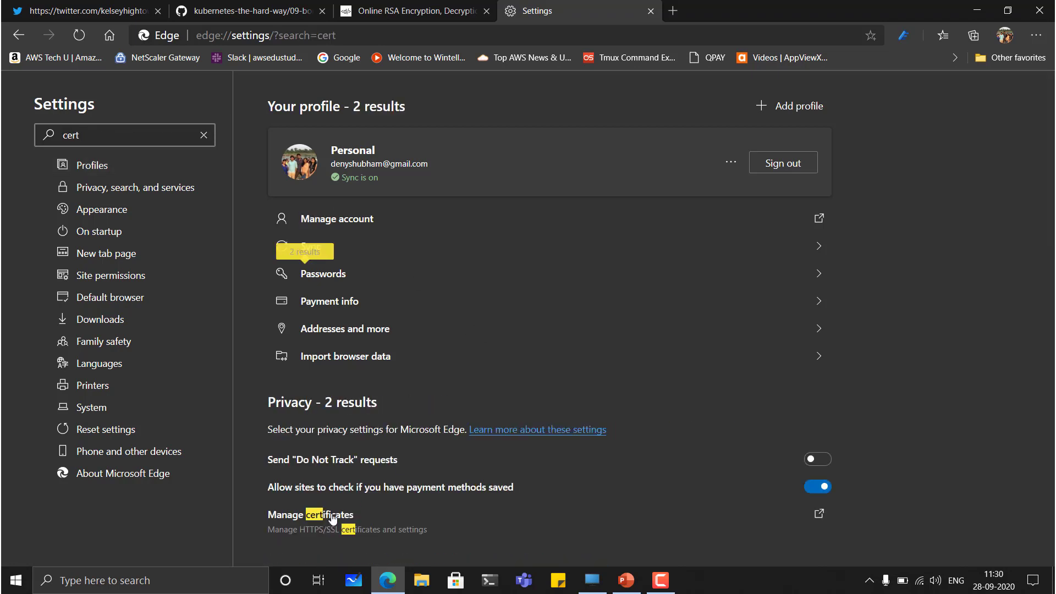
left_click(818, 514)
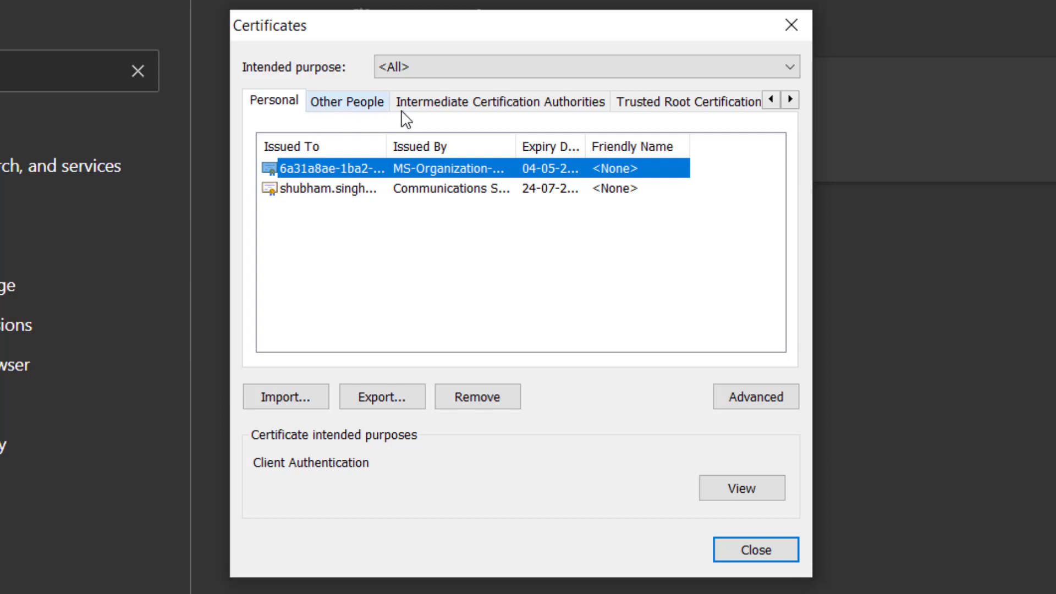
mouse_move(397, 38)
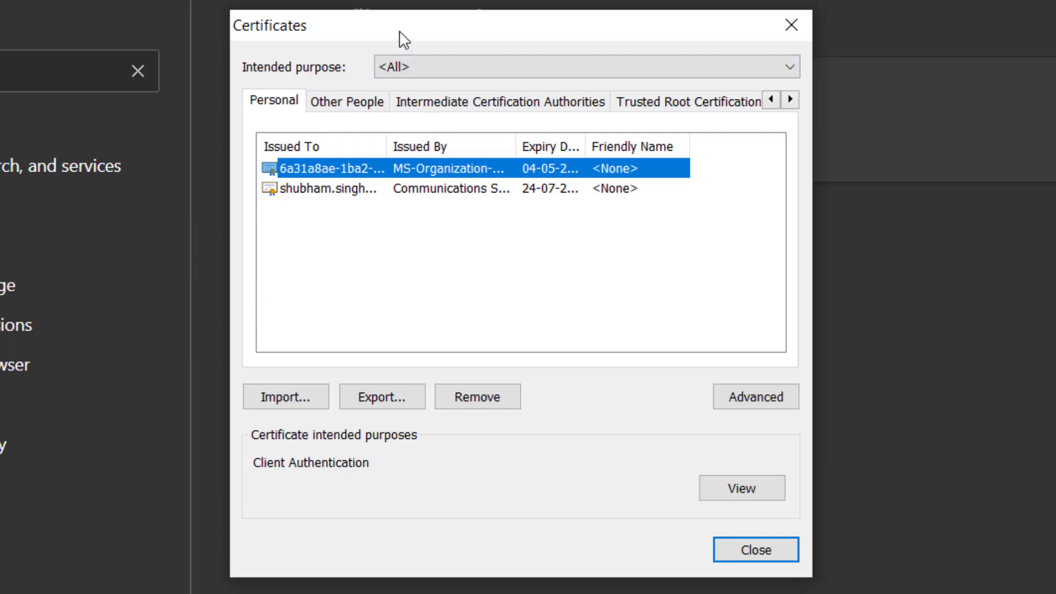
mouse_move(385, 95)
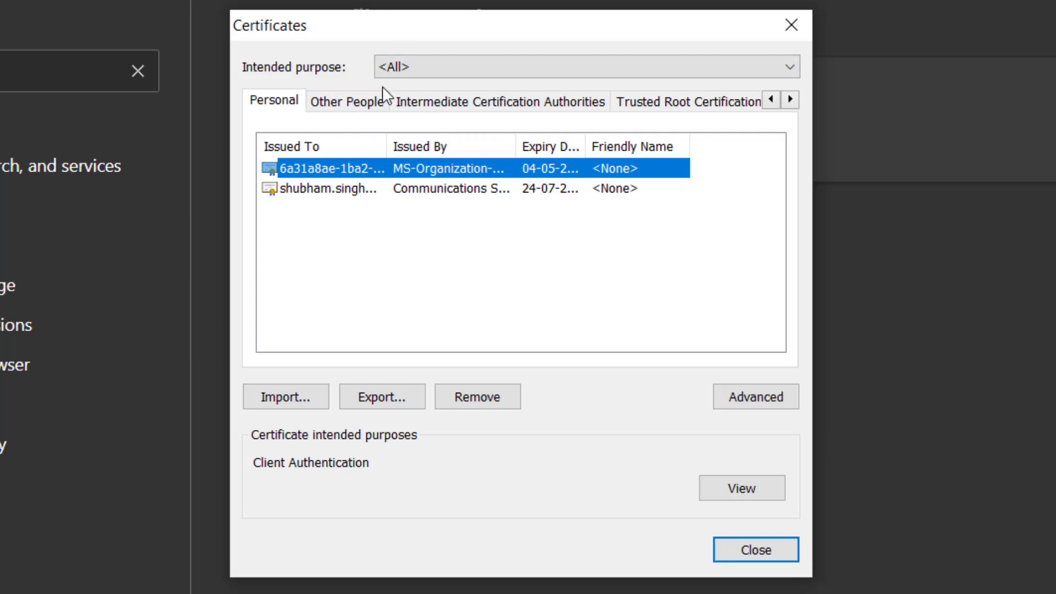
left_click(498, 100)
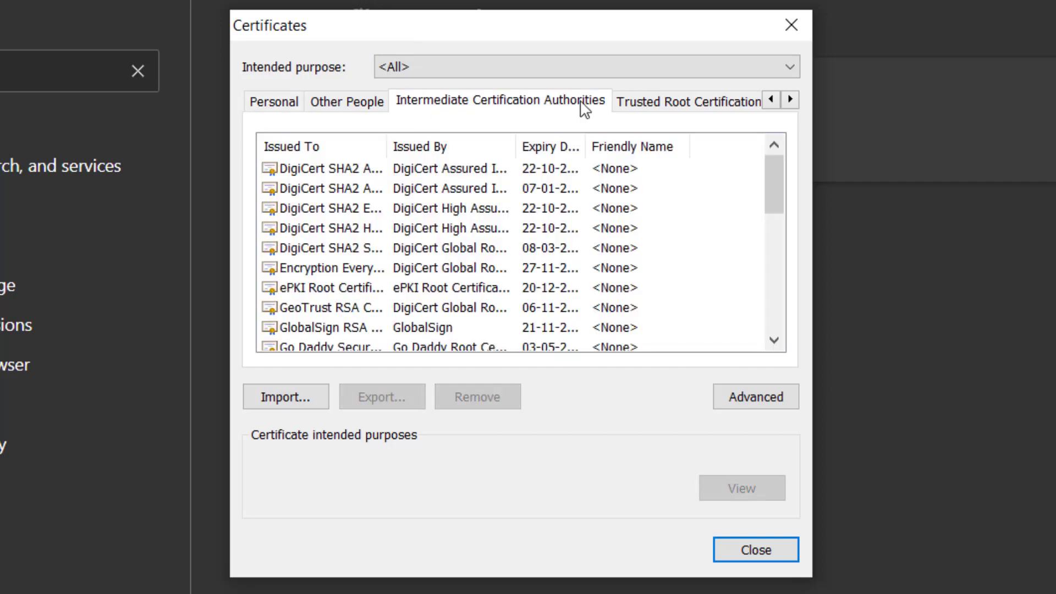
left_click(686, 100)
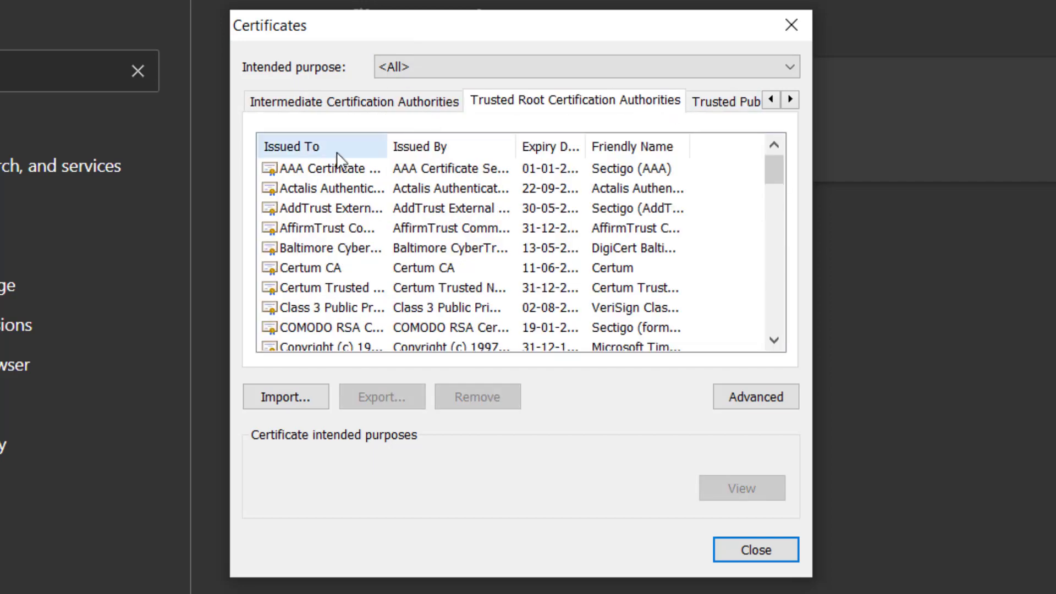
left_click(310, 167)
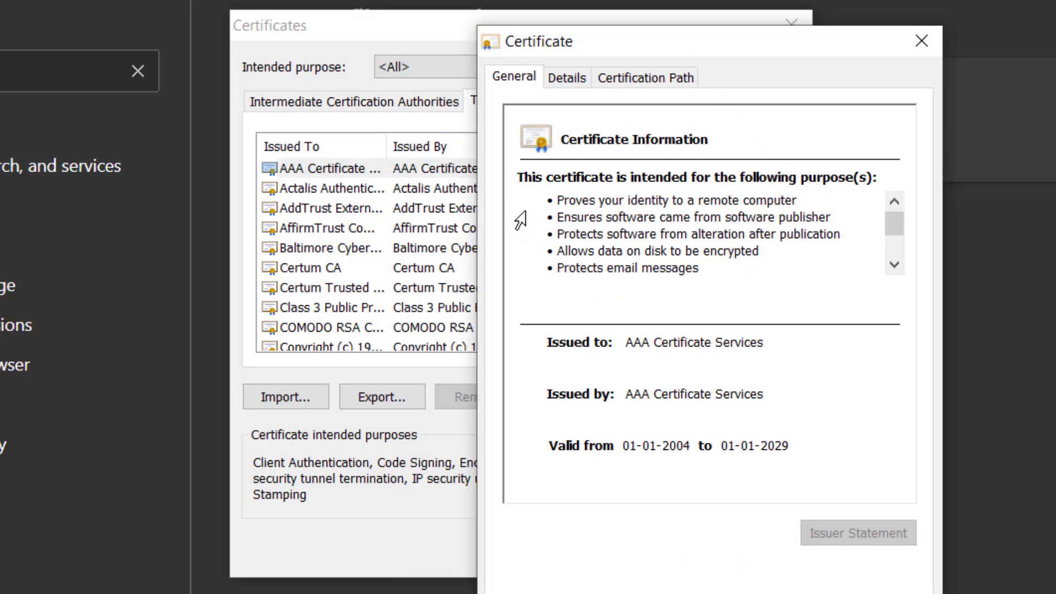
mouse_move(866, 215)
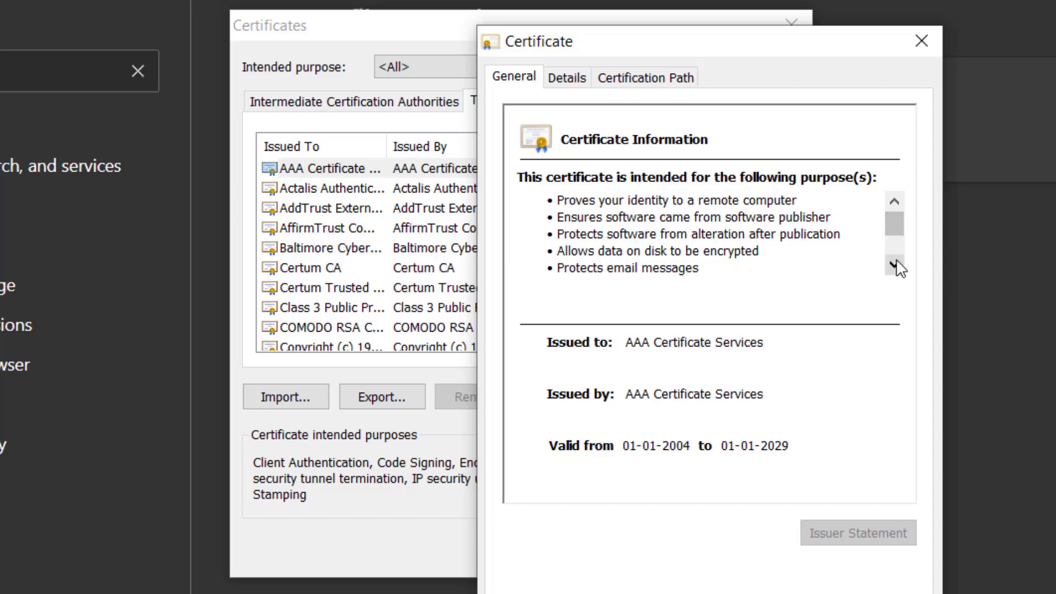
mouse_move(899, 270)
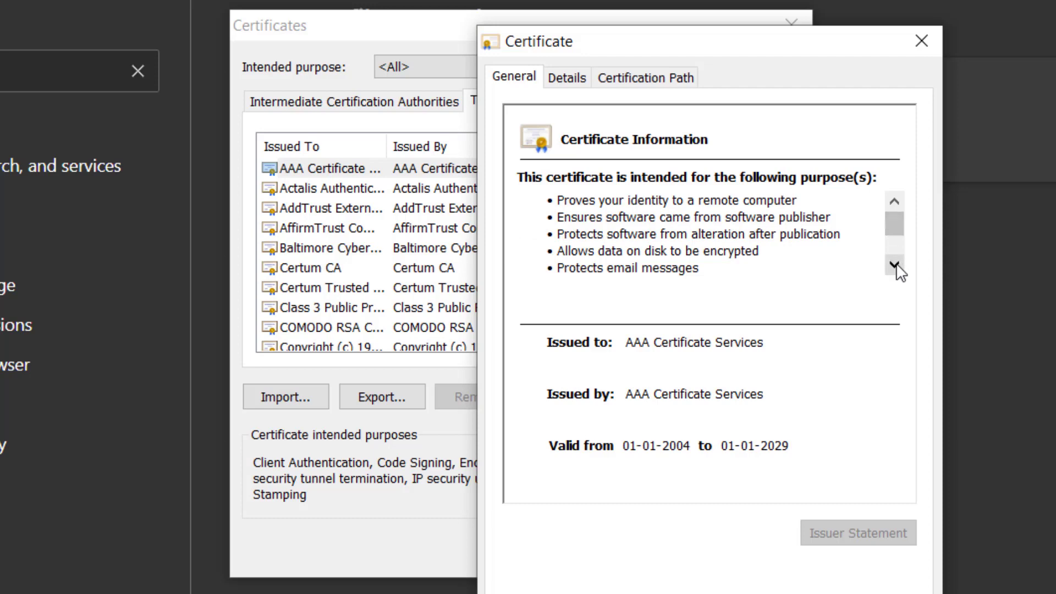
mouse_move(901, 276)
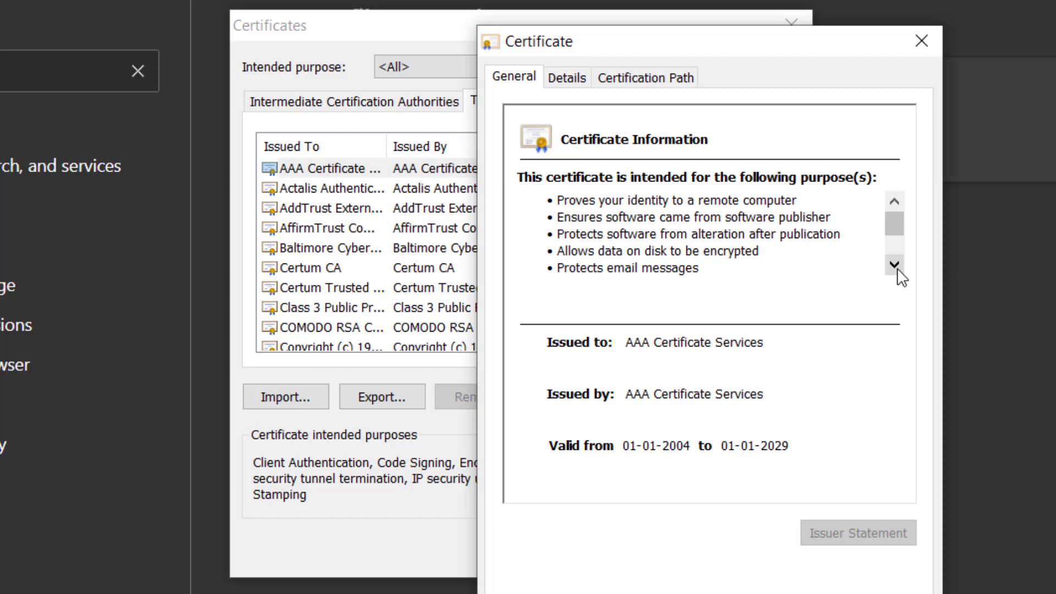
- Scroll the AAA Certificate Services certificate's intended purposes, then view its Details fields
left_click(895, 264)
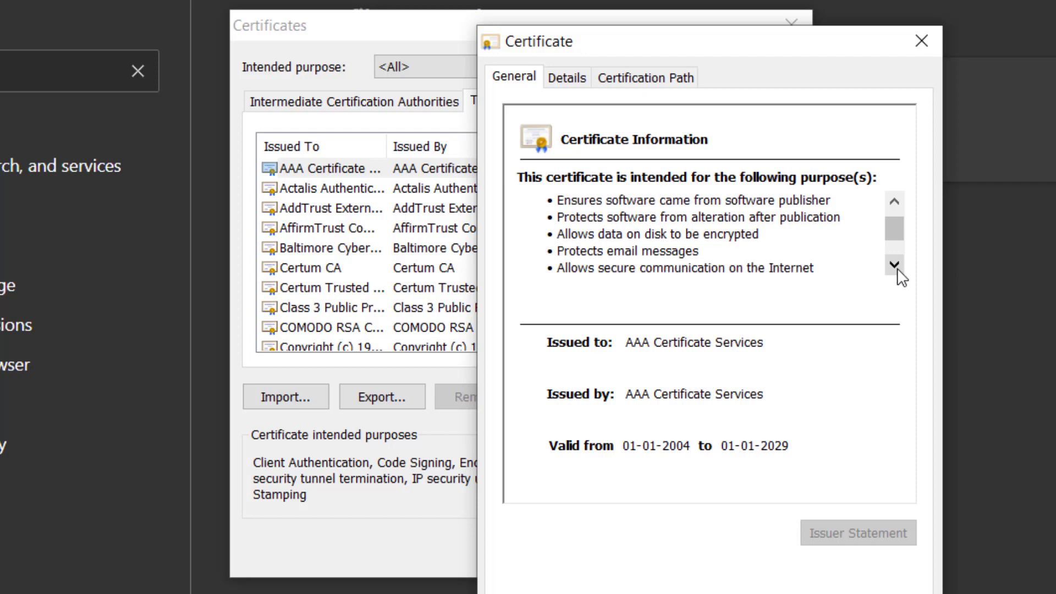
left_click(895, 264)
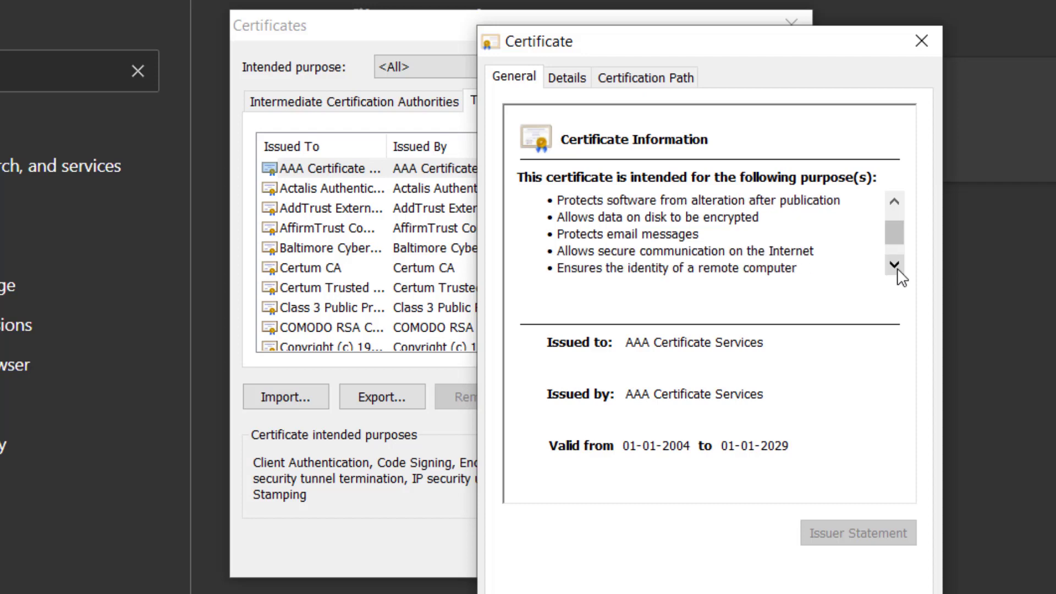
left_click(896, 263)
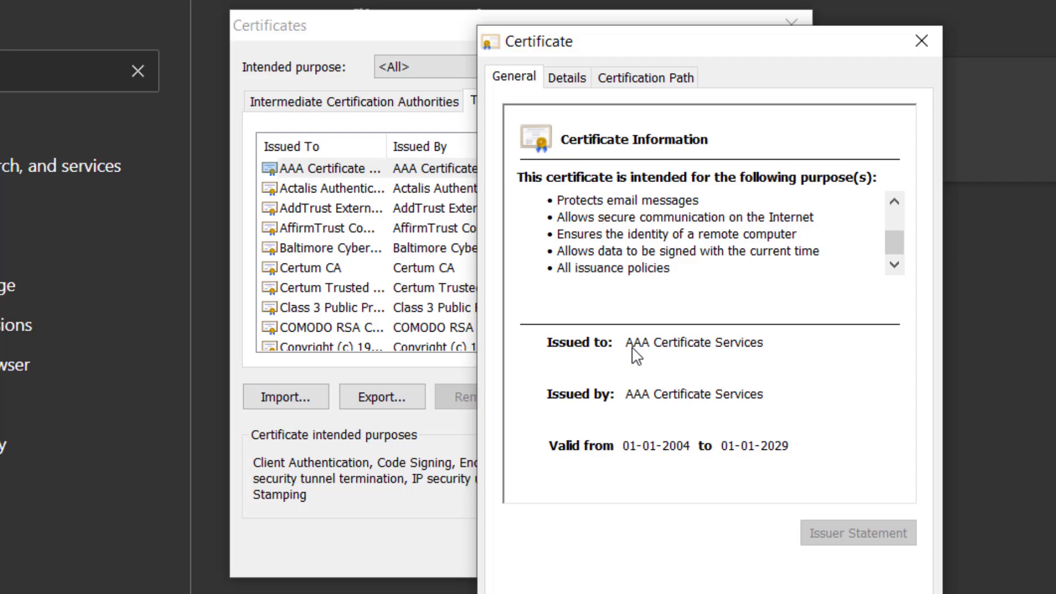
mouse_move(623, 415)
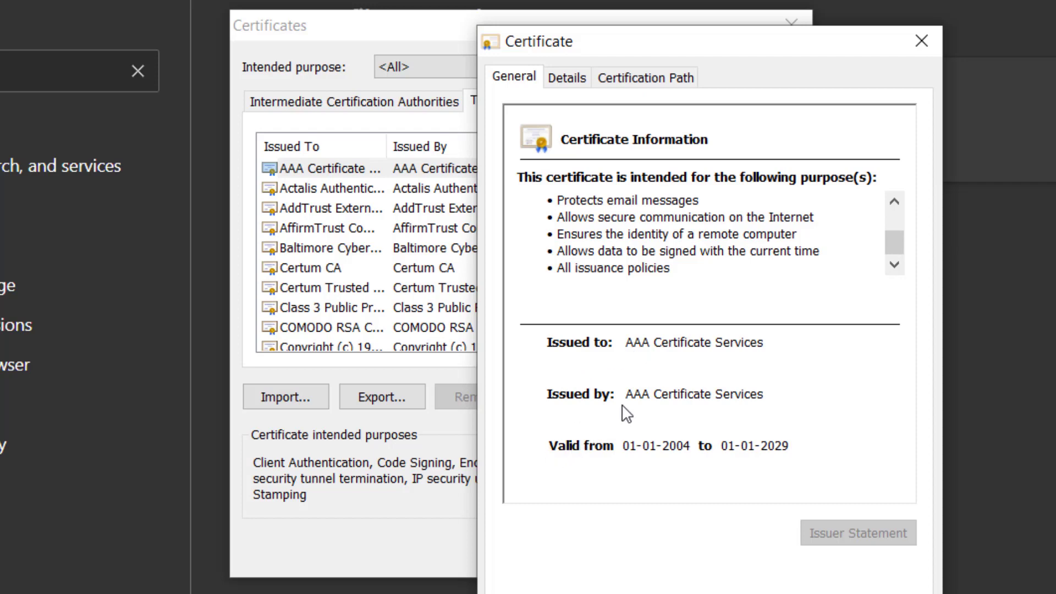
mouse_move(629, 466)
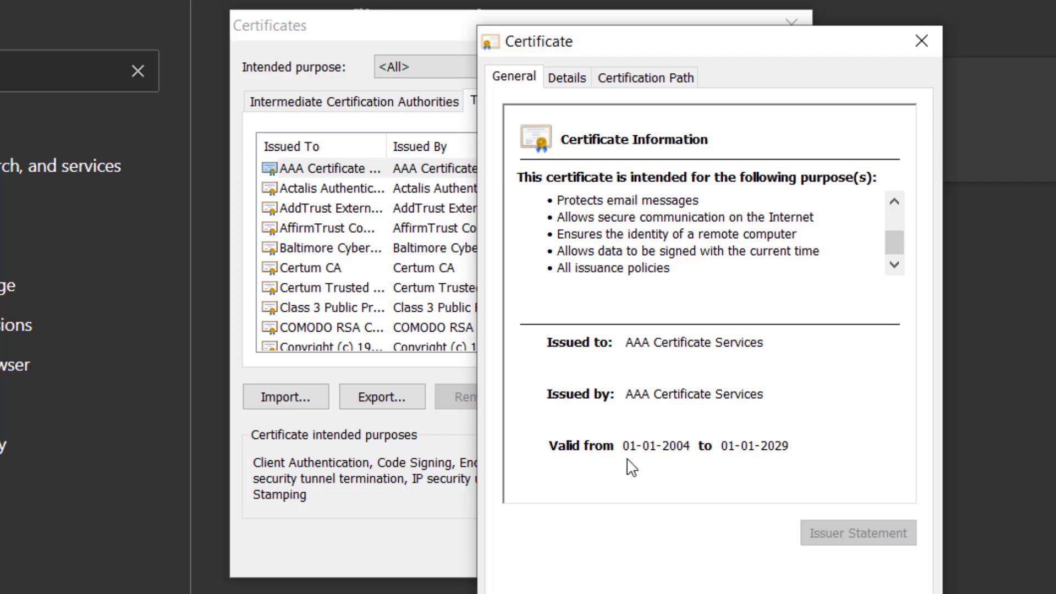
mouse_move(639, 460)
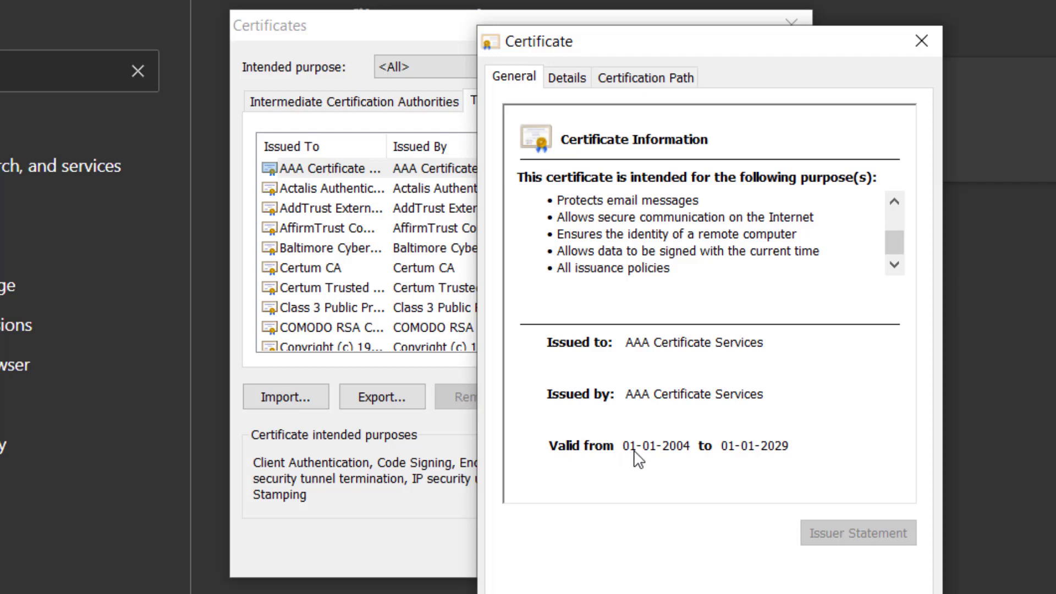
mouse_move(665, 463)
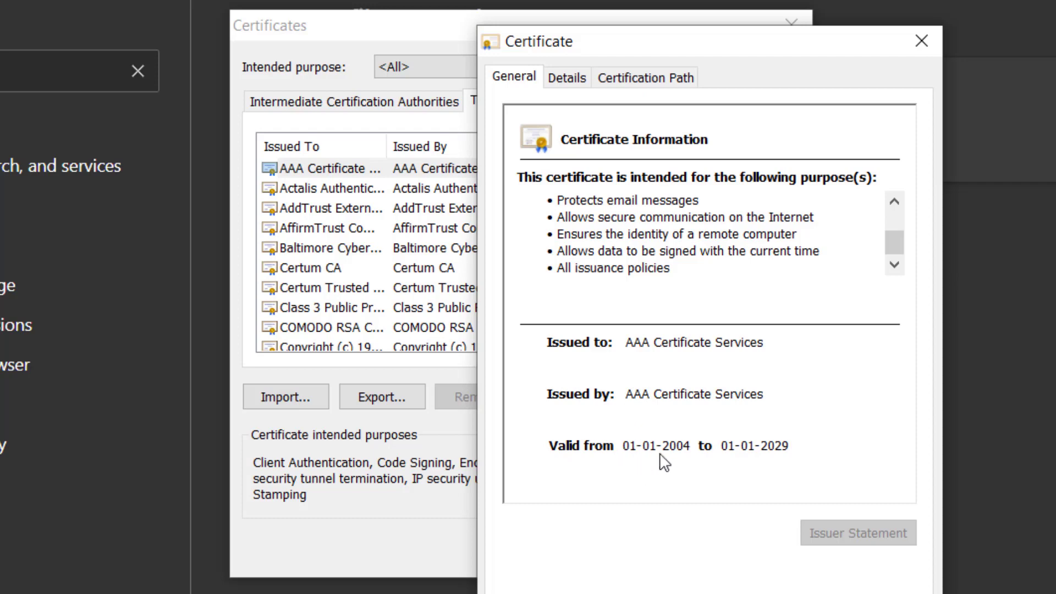
mouse_move(716, 459)
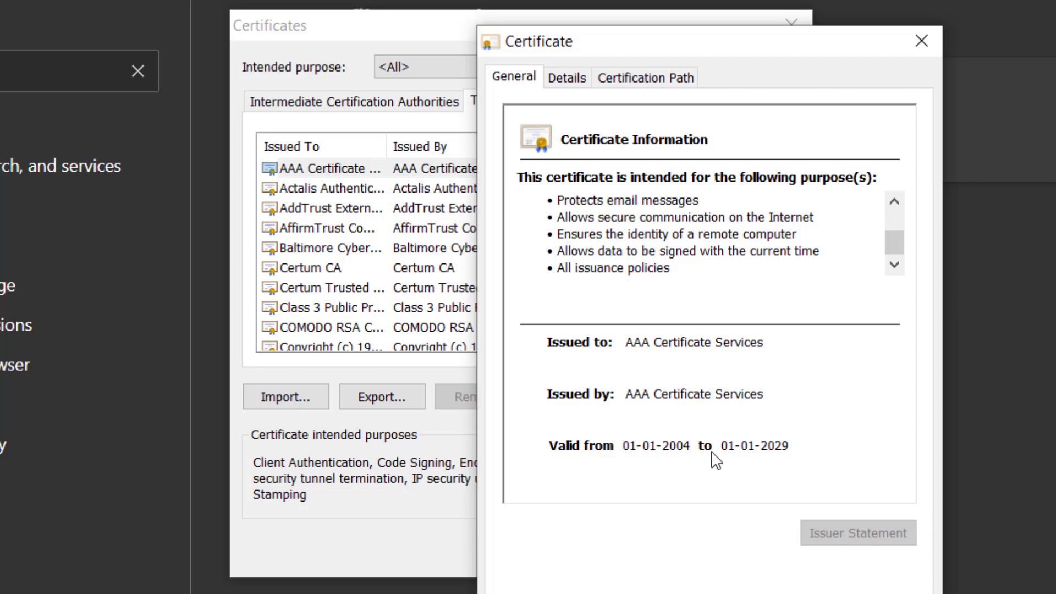
mouse_move(567, 77)
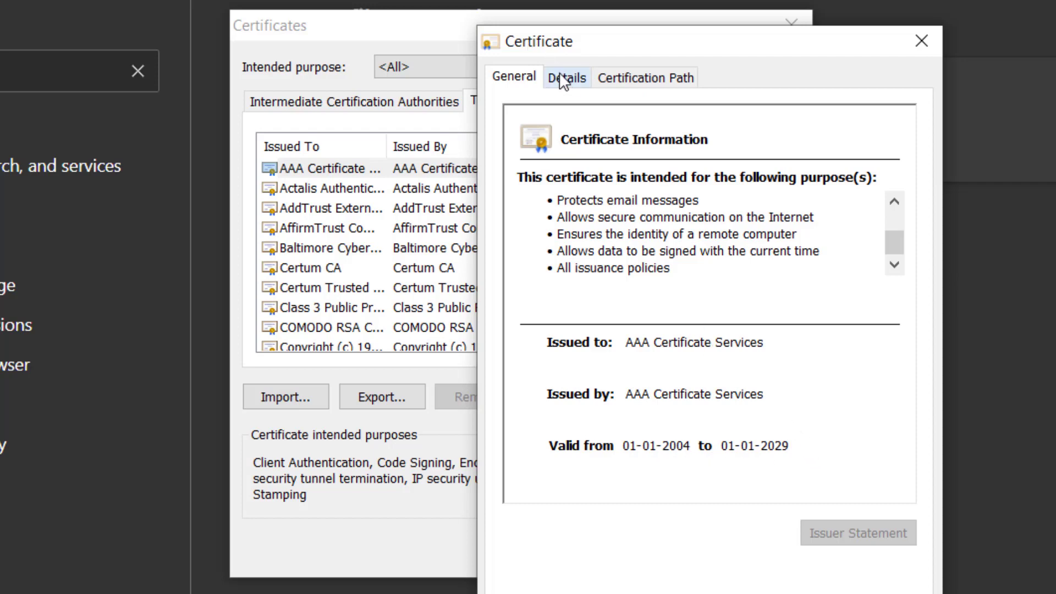
left_click(566, 77)
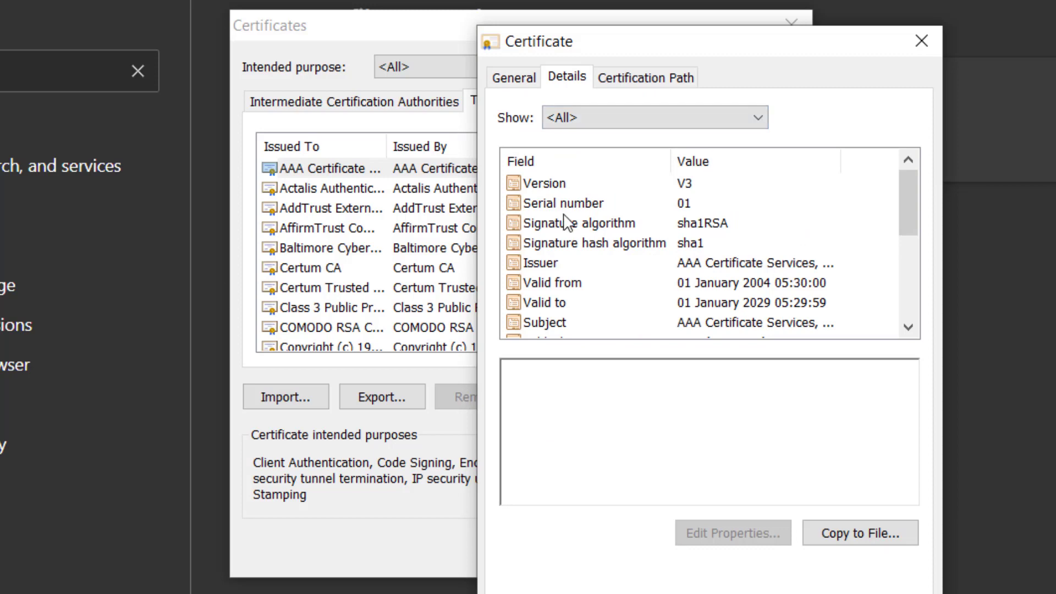
mouse_move(530, 283)
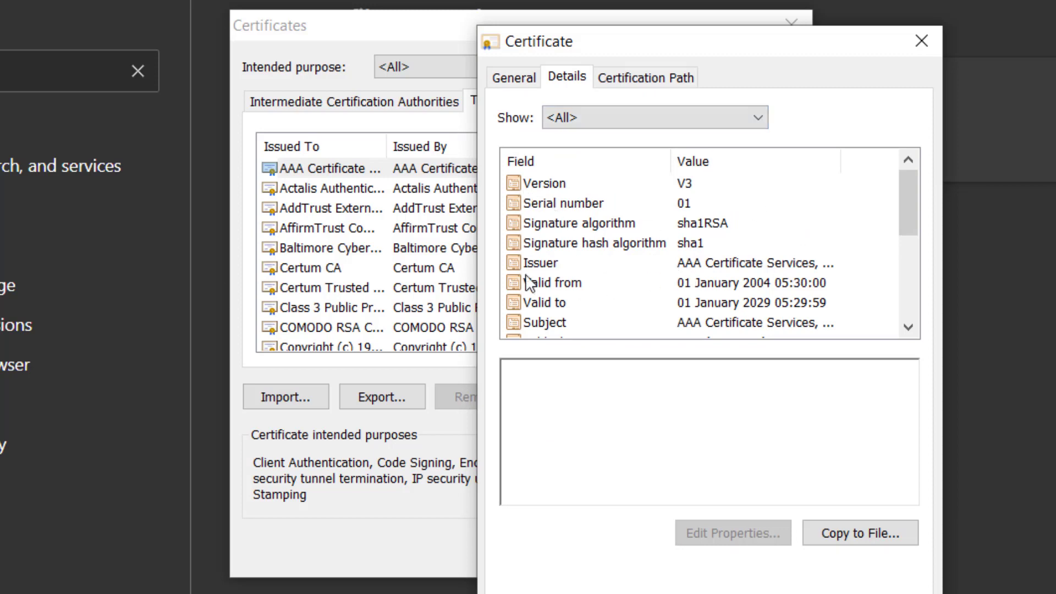
mouse_move(774, 304)
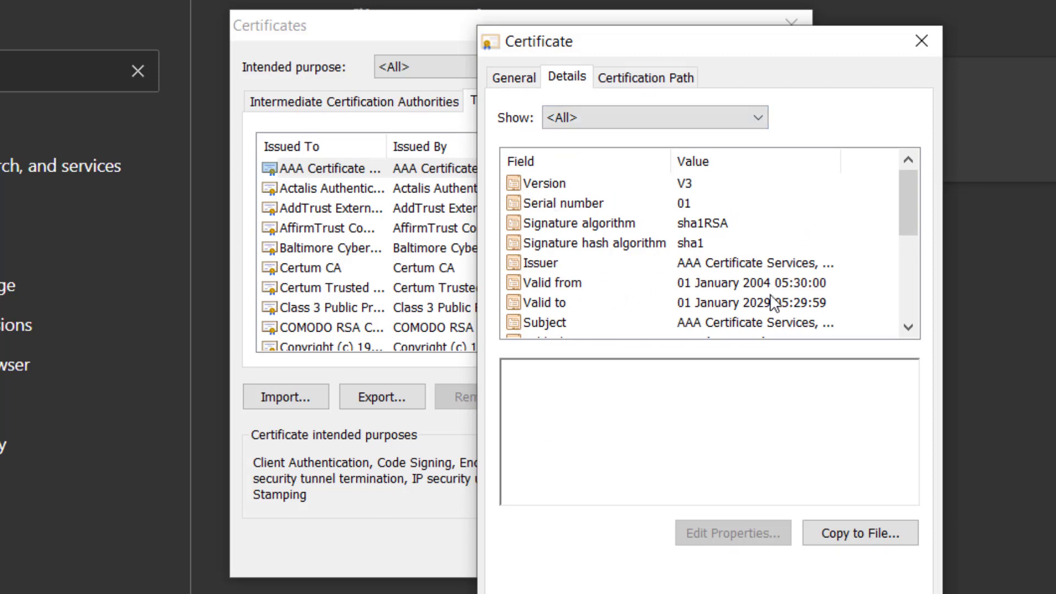
- View the certificate's RSA 2048-bit public key, key usage and Sectigo certification path, then close the certificate
left_click(552, 202)
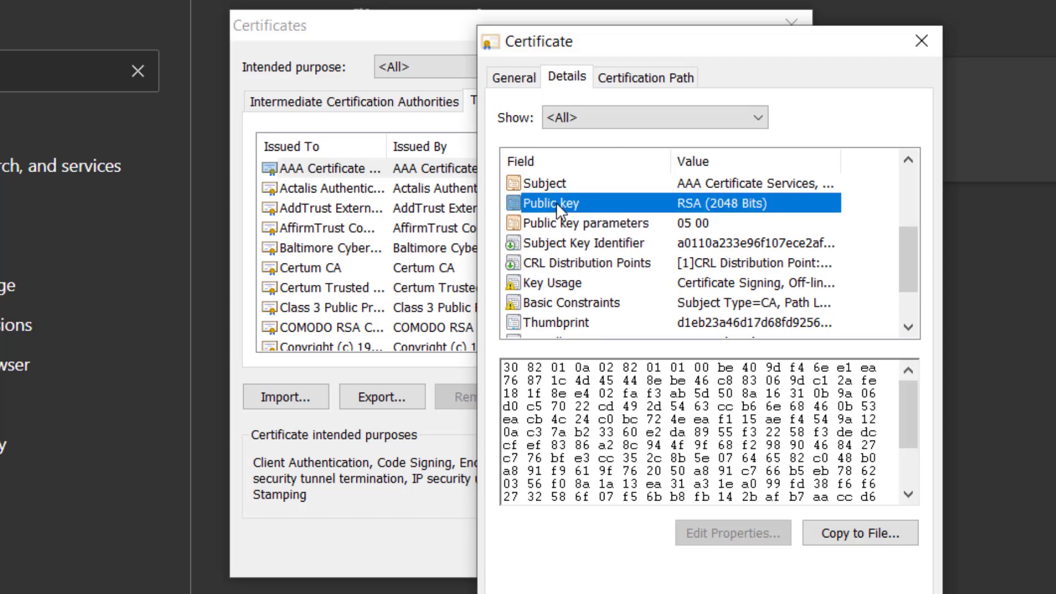
mouse_move(615, 359)
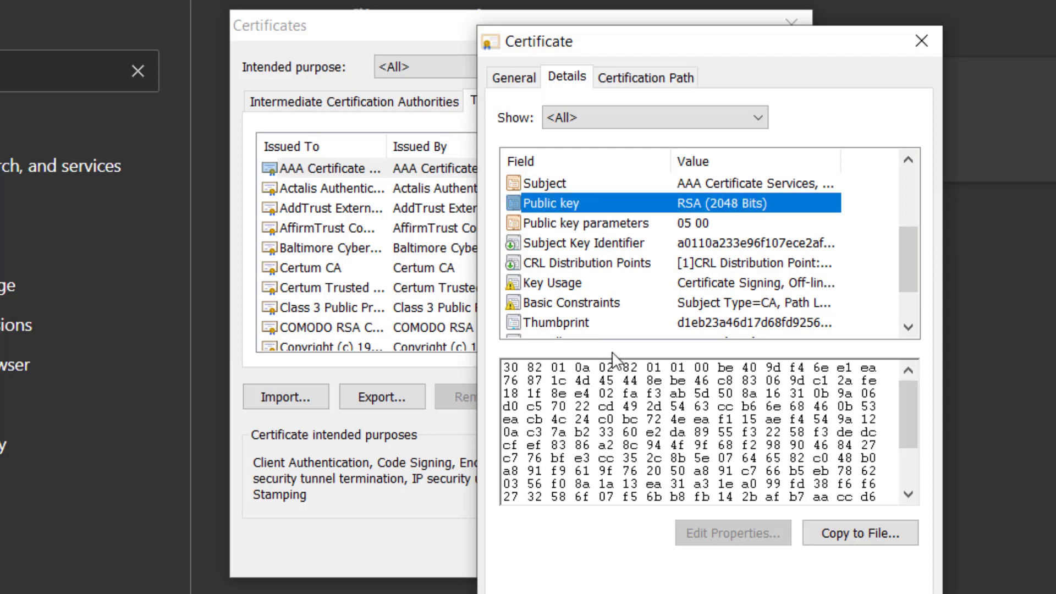
mouse_move(586, 300)
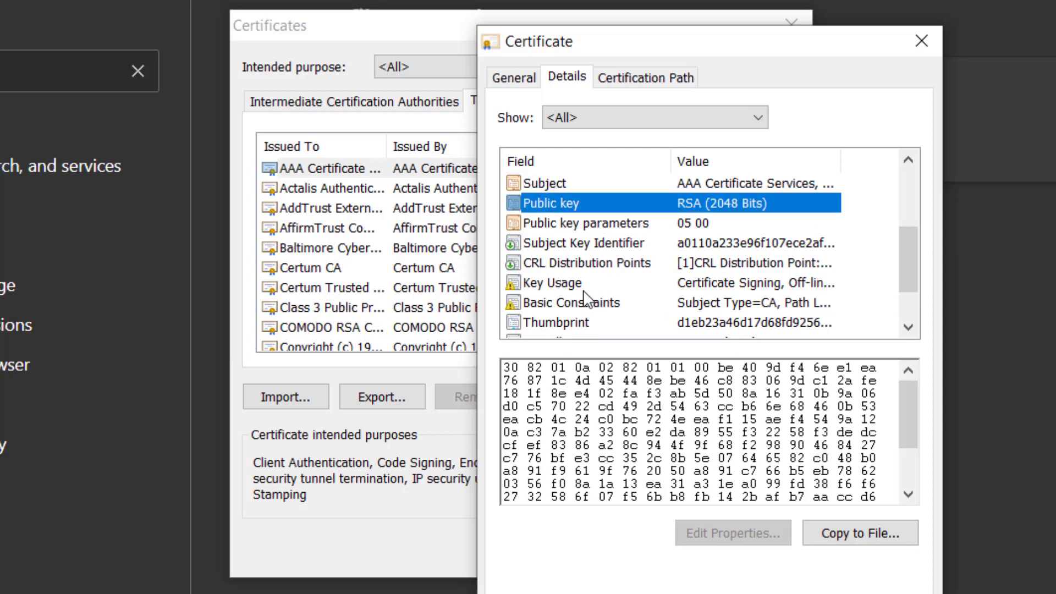
left_click(552, 282)
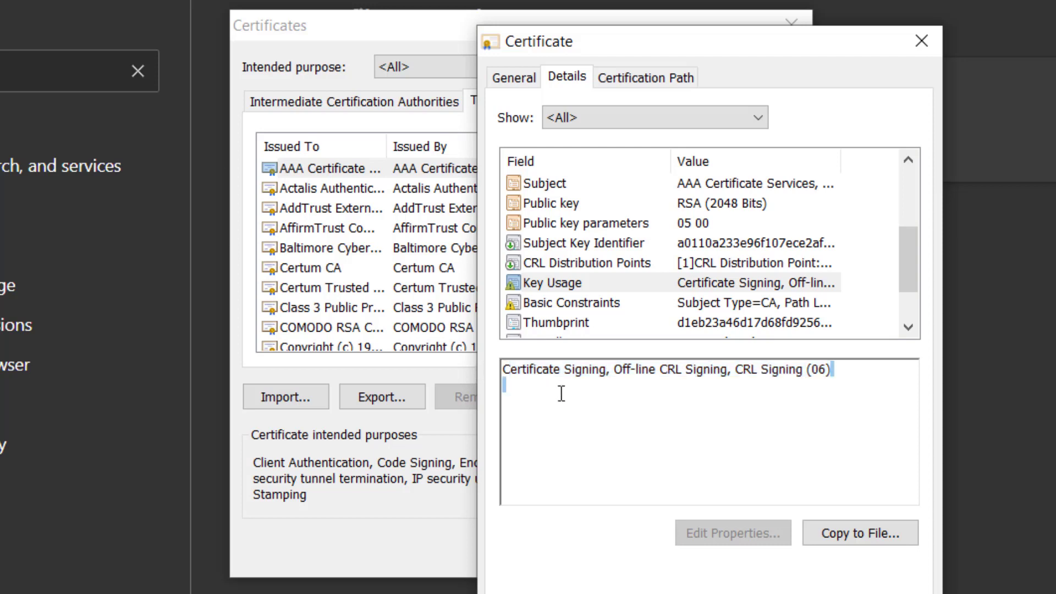
mouse_move(625, 77)
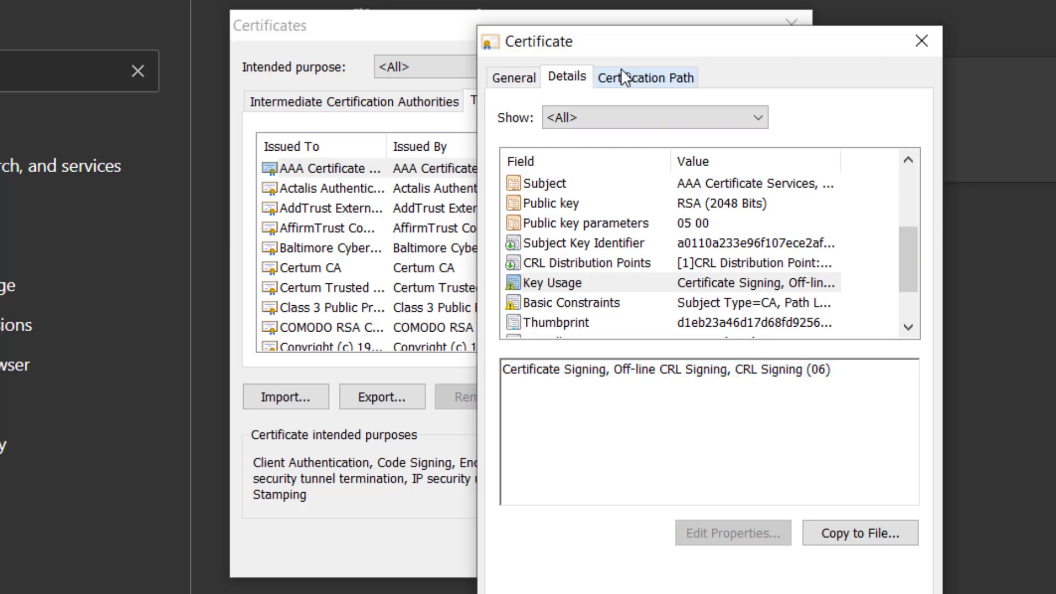
left_click(644, 77)
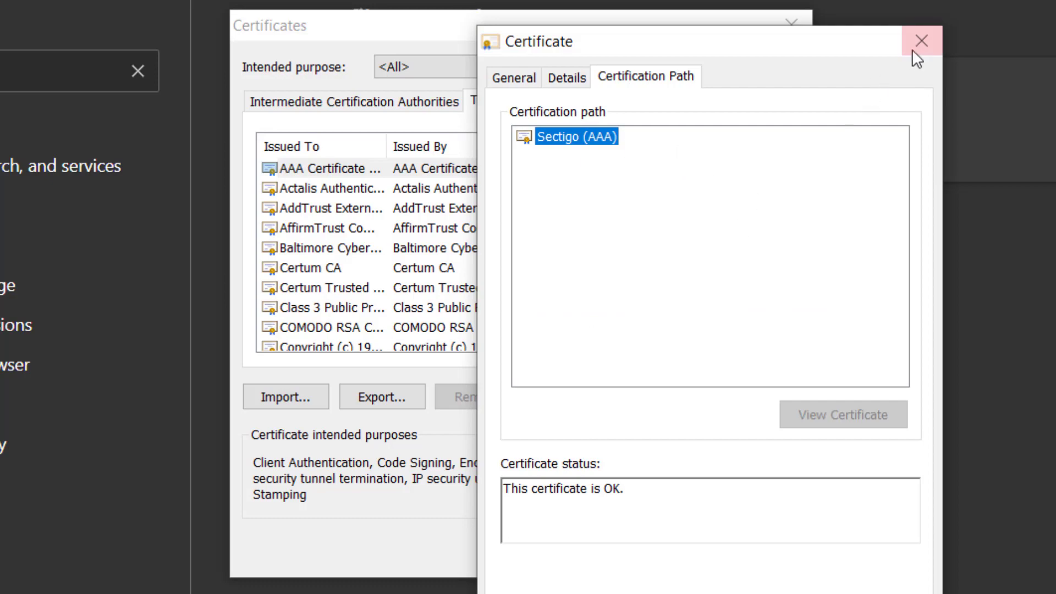
left_click(921, 41)
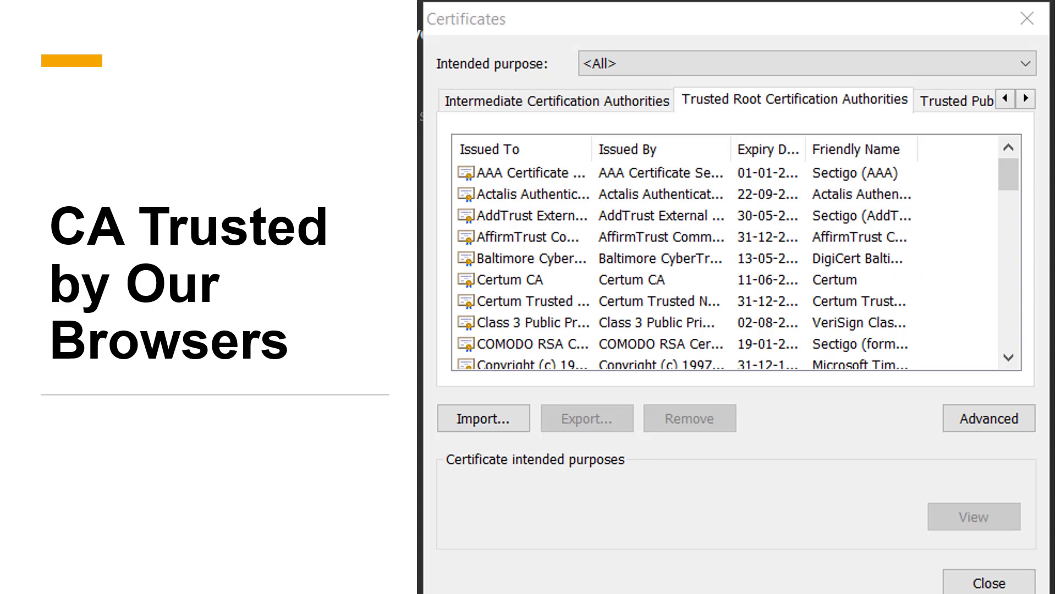